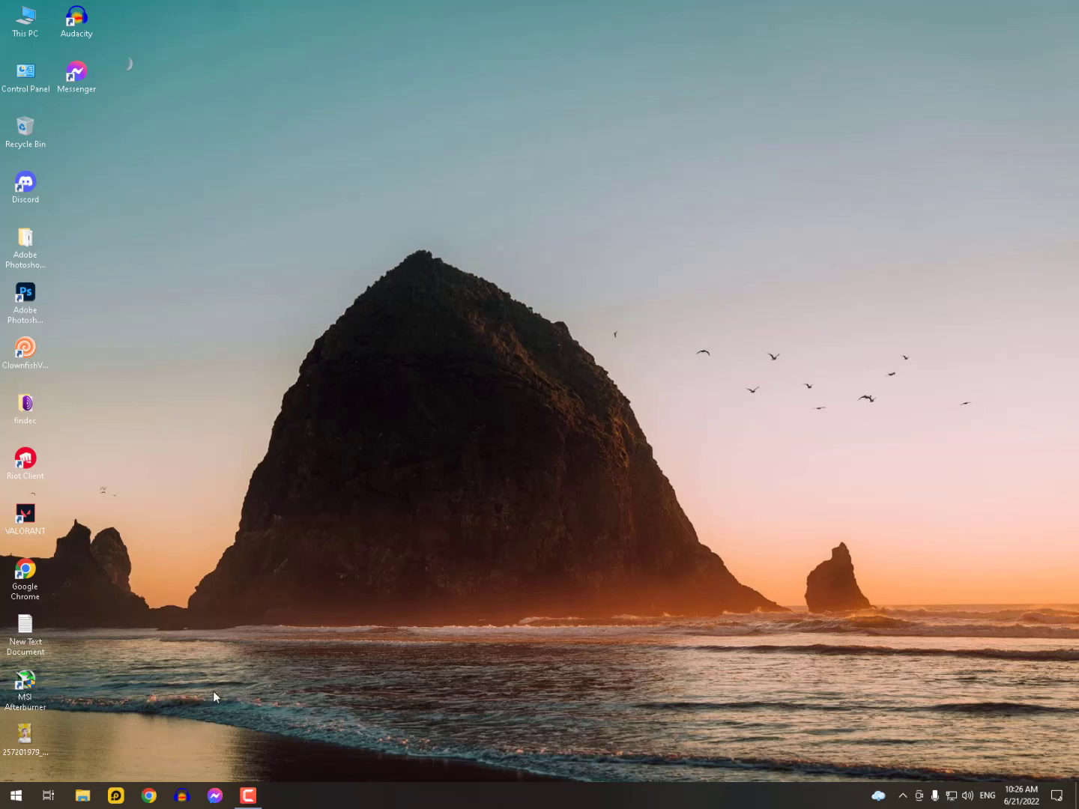
mouse_move(382, 651)
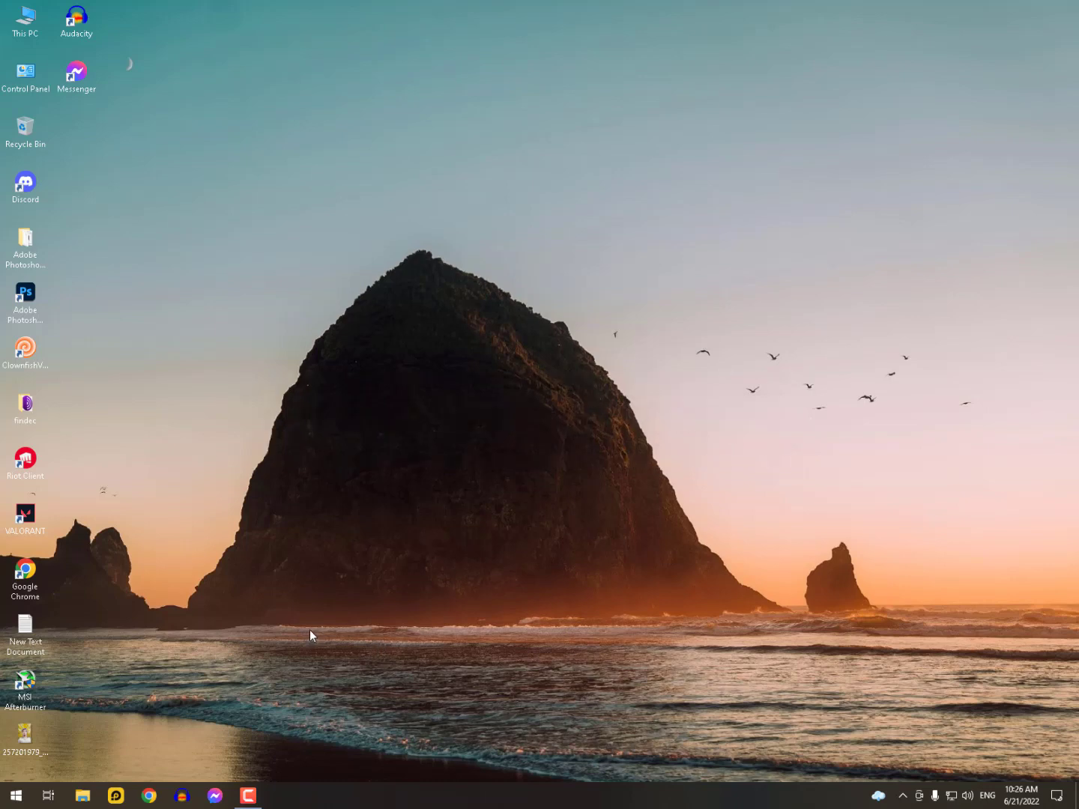
mouse_move(231, 703)
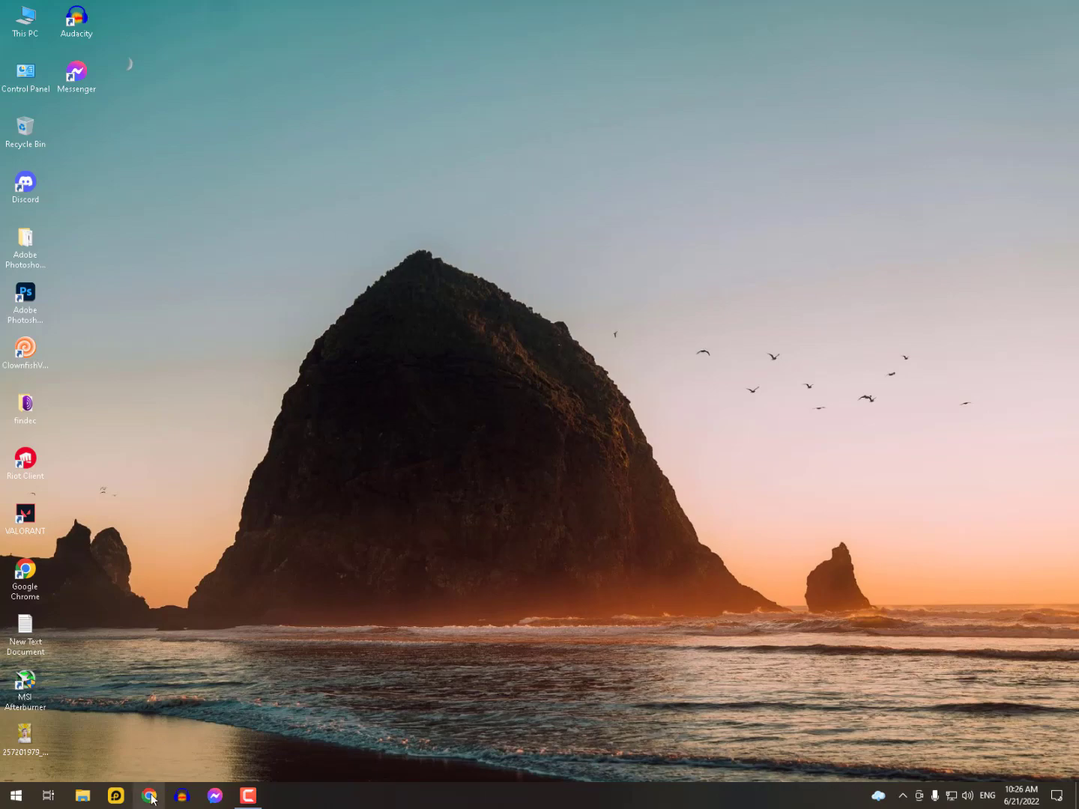
- Launch Chrome, then go to the Network & Internet status page in Windows Settings
click(149, 795)
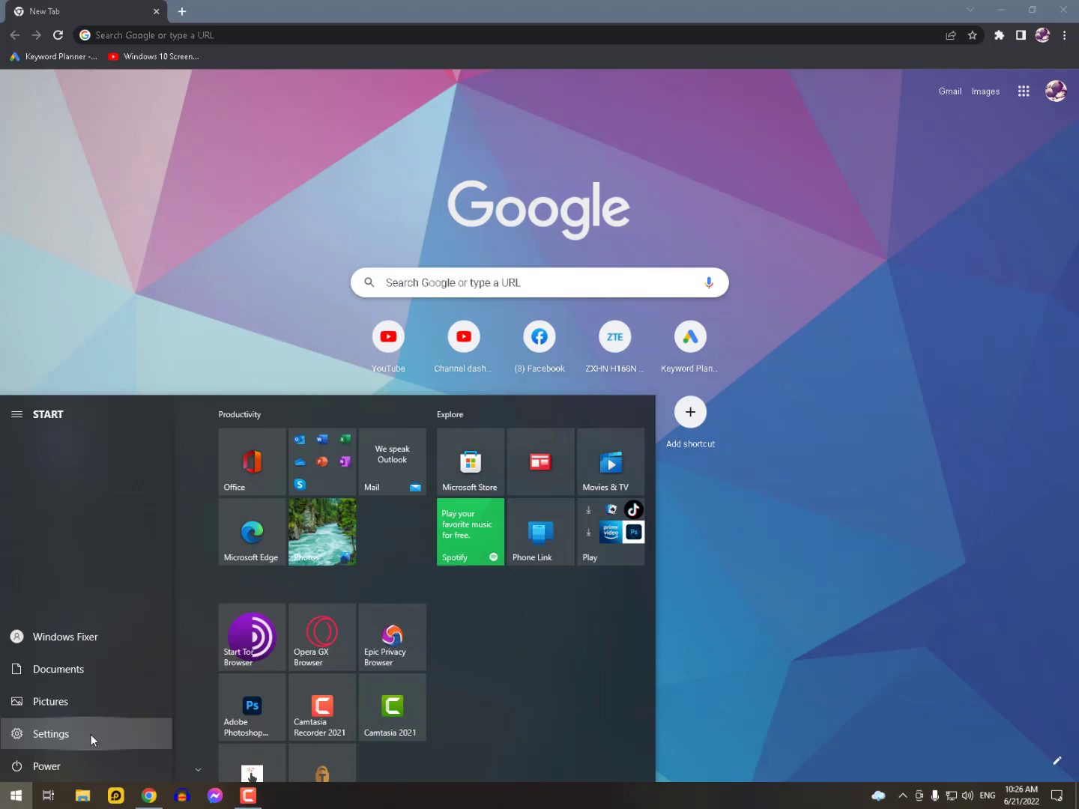
mouse_move(50, 735)
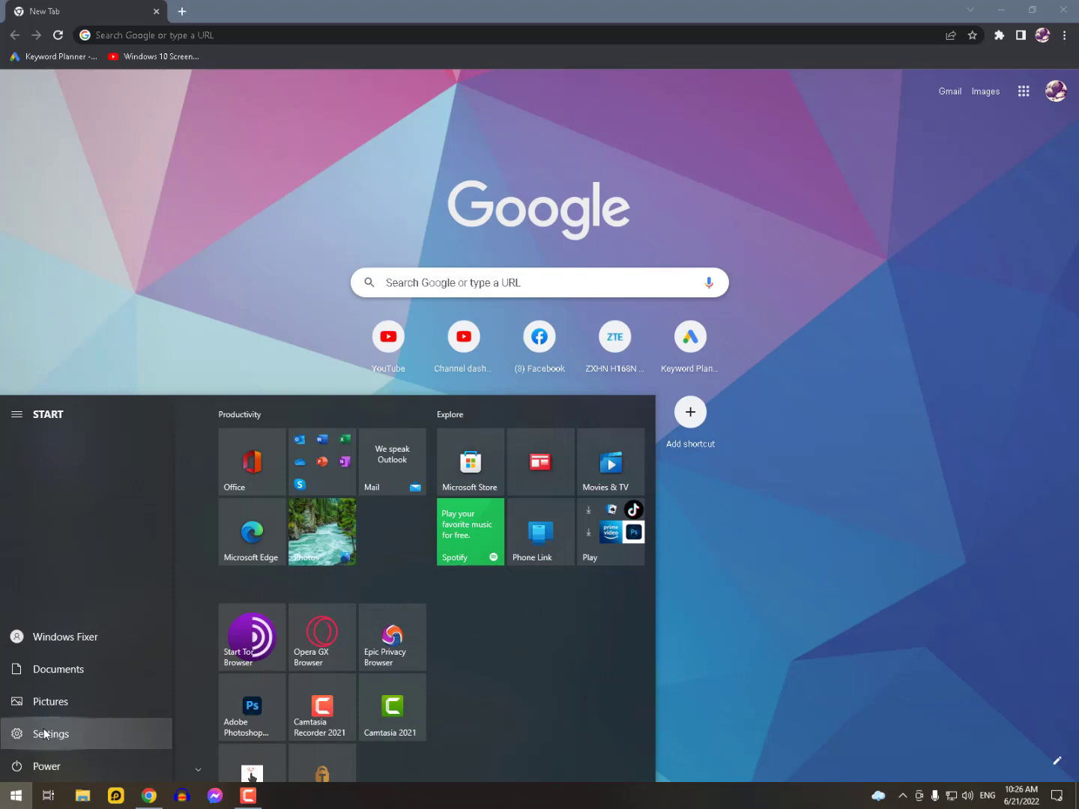
click(50, 734)
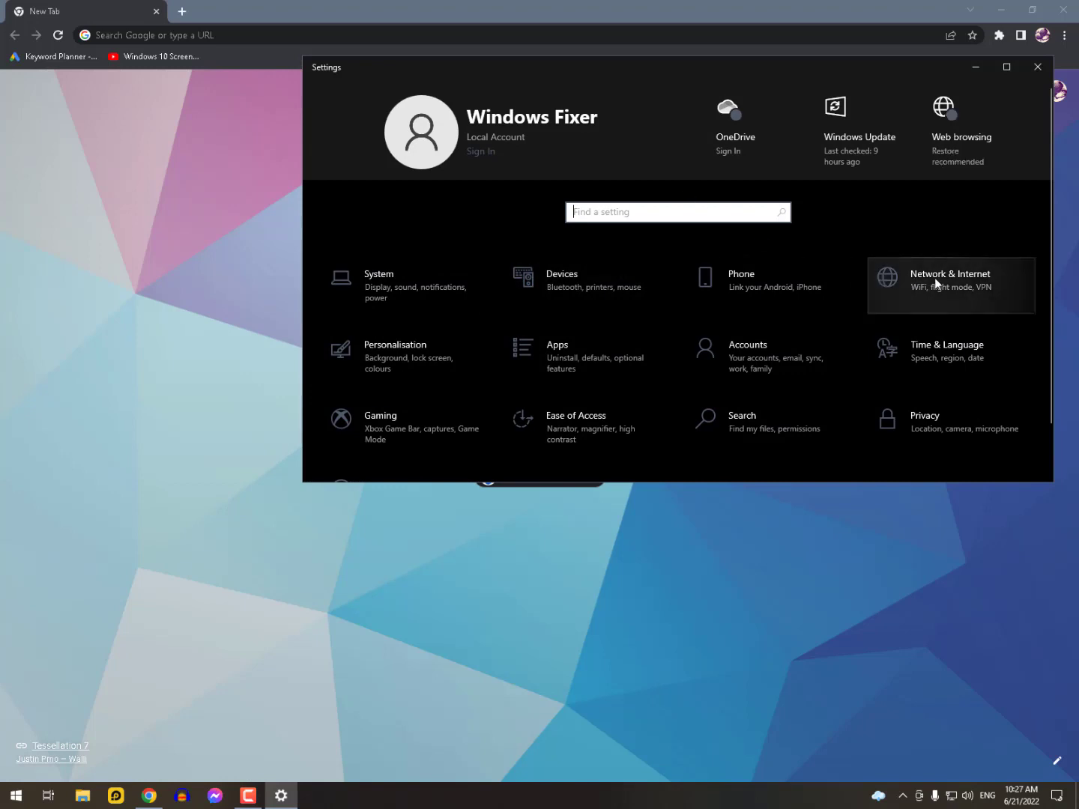
click(950, 285)
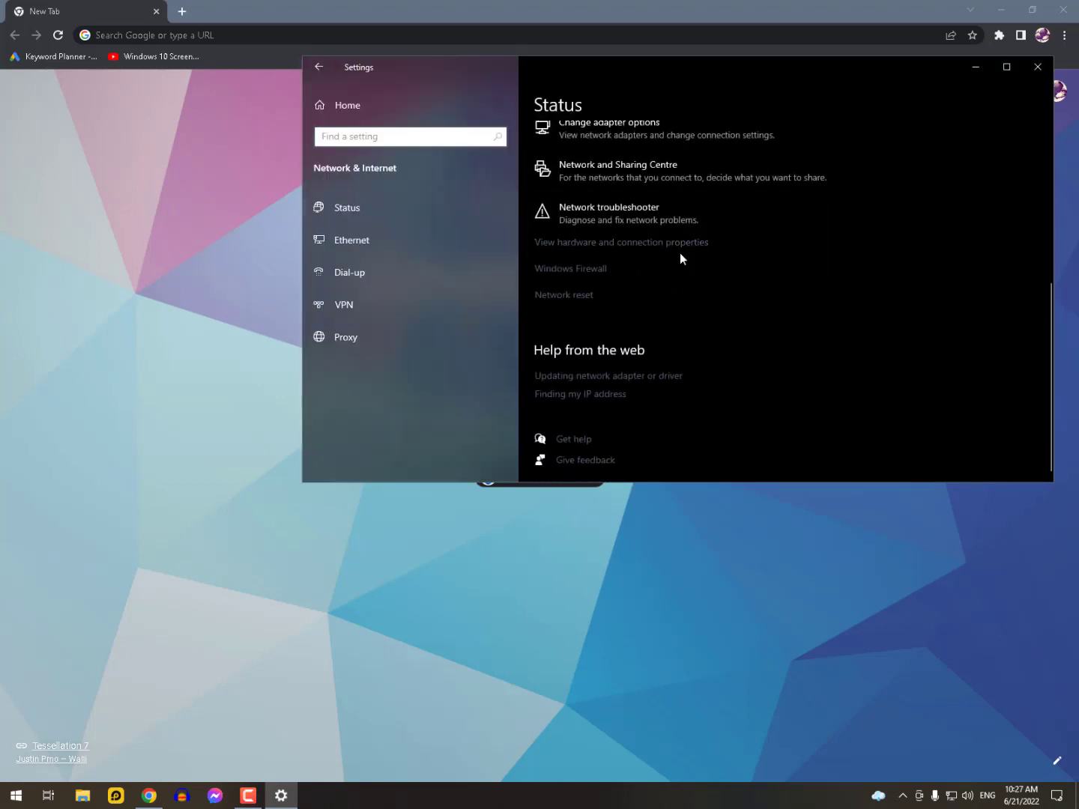
mouse_move(594, 277)
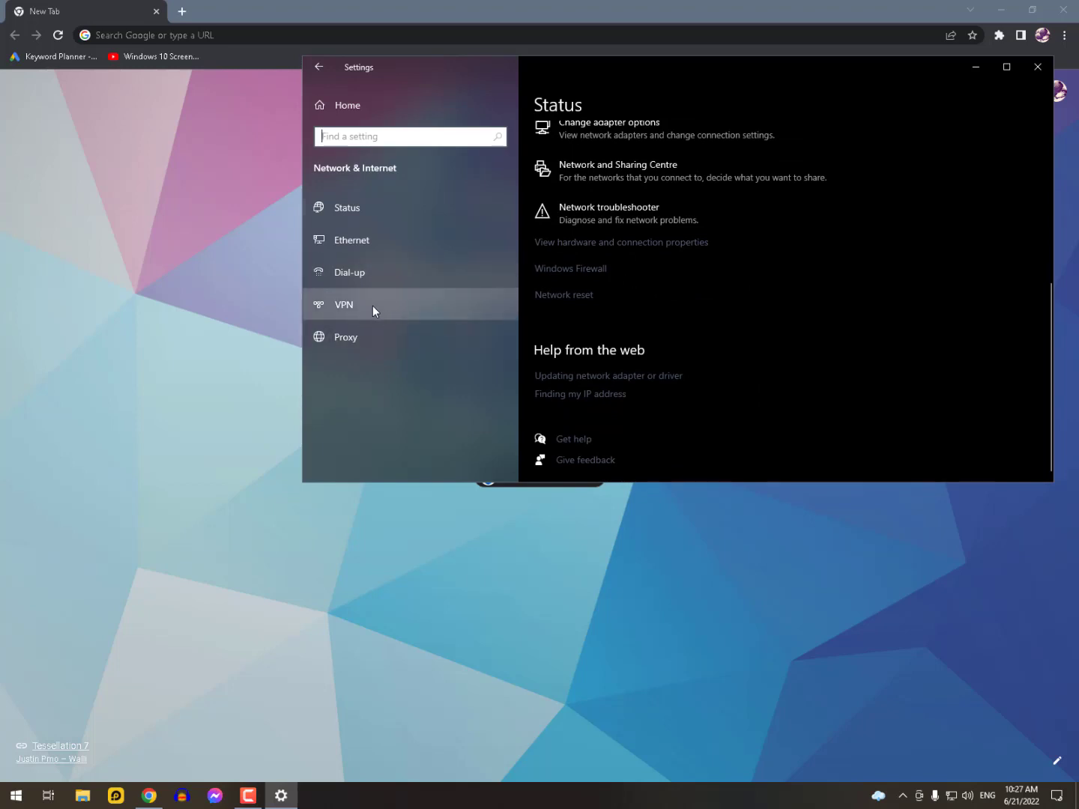
- From the VPN page, start a new VPN connection with the Windows (built-in) provider
click(343, 304)
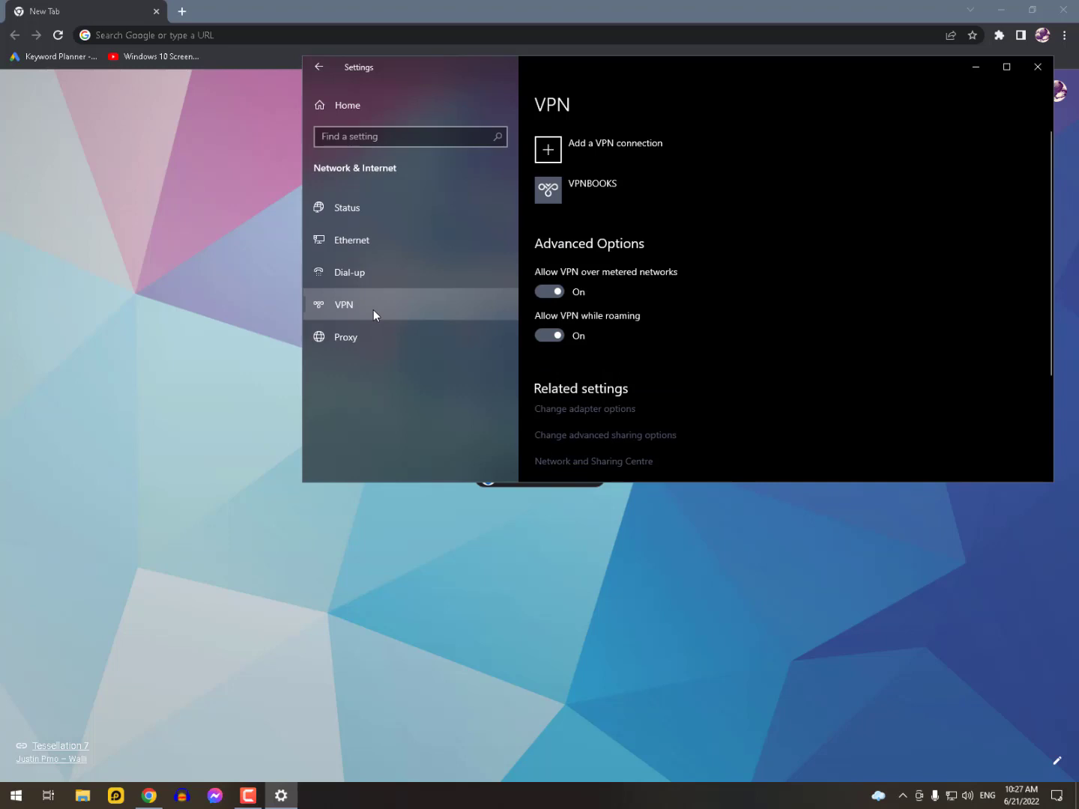
mouse_move(619, 157)
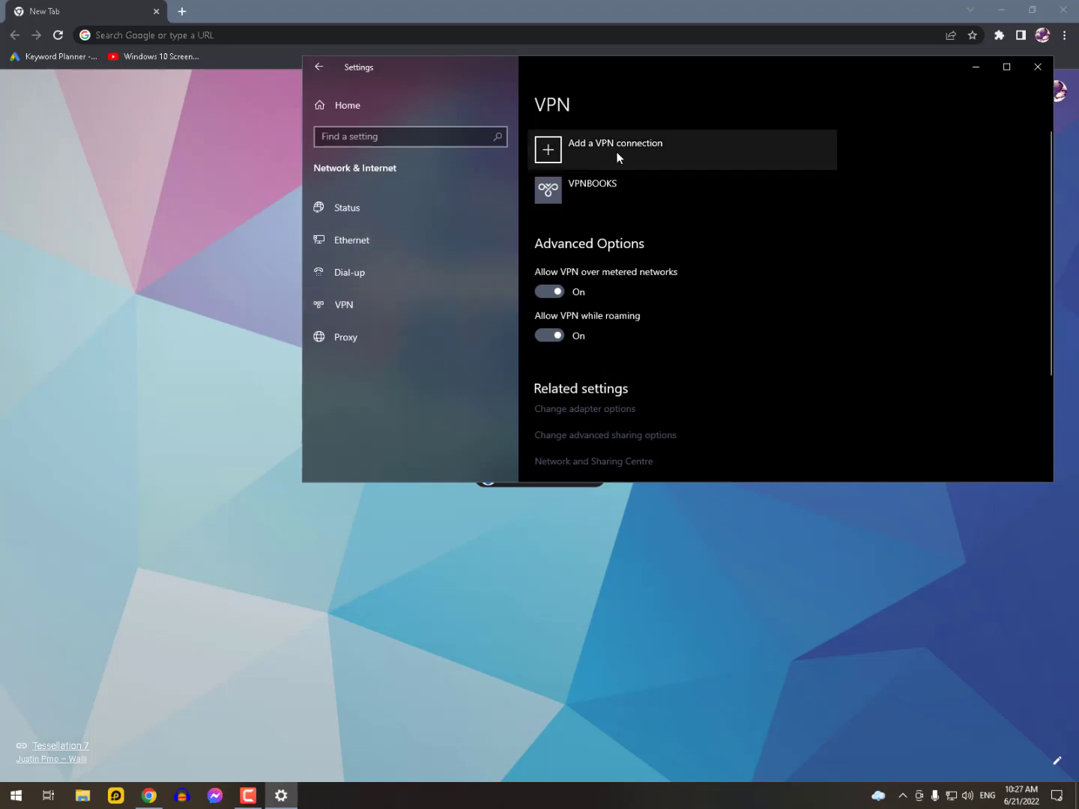
click(615, 149)
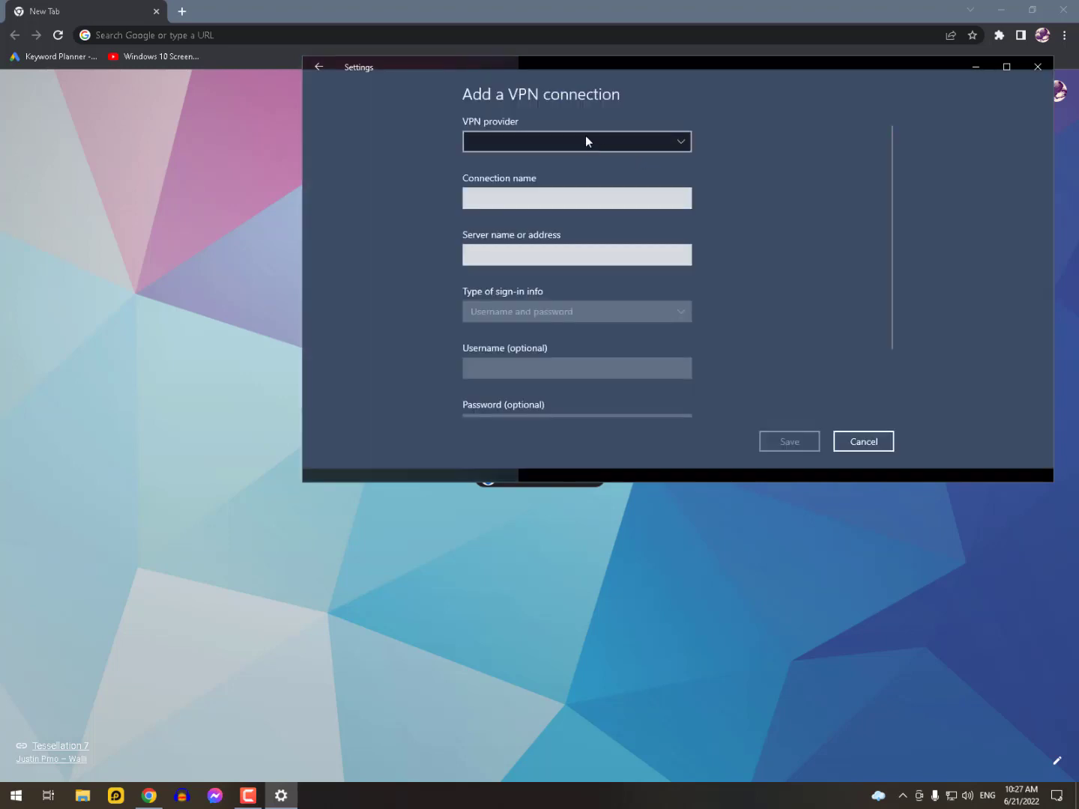
click(576, 141)
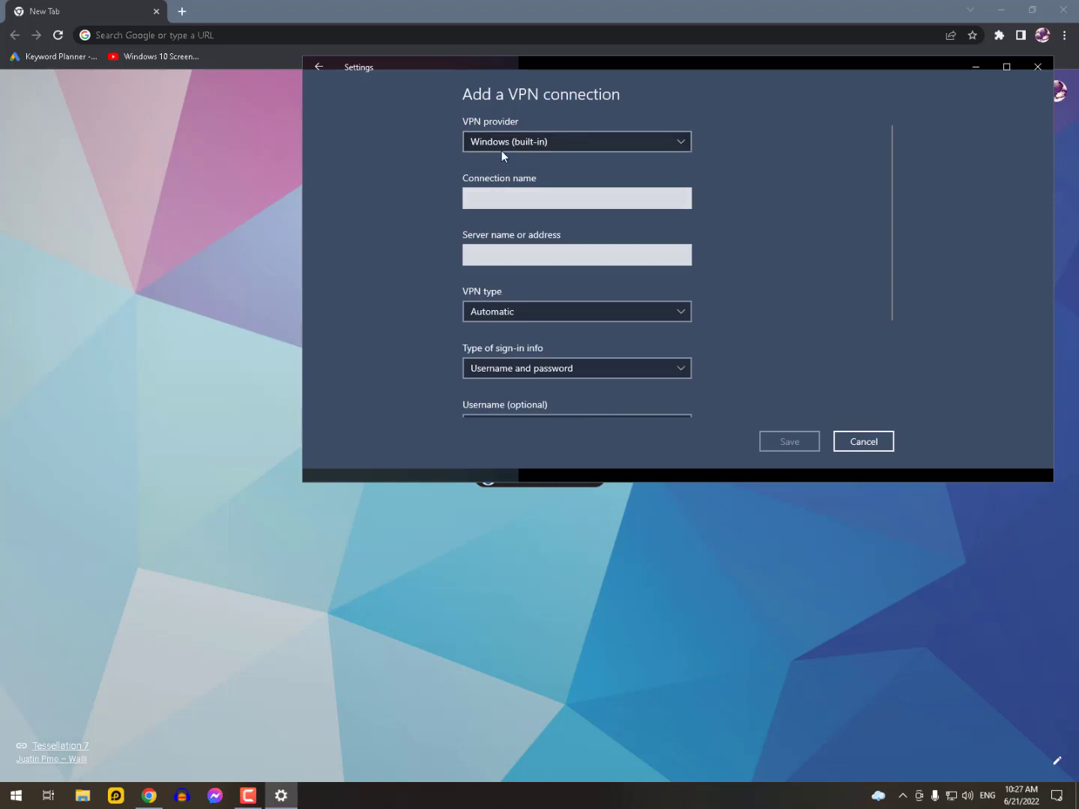
click(577, 254)
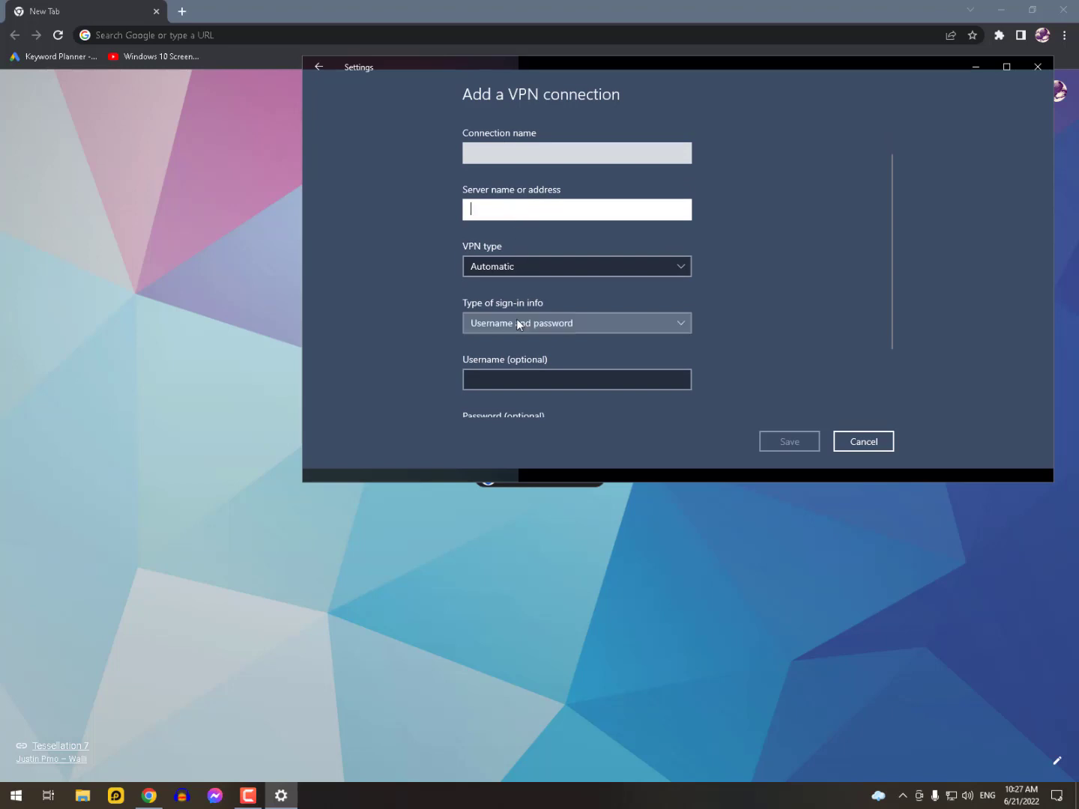
- Cancel the new VPN form without saving and select the VPNBOOKS connection
scroll(down, 3)
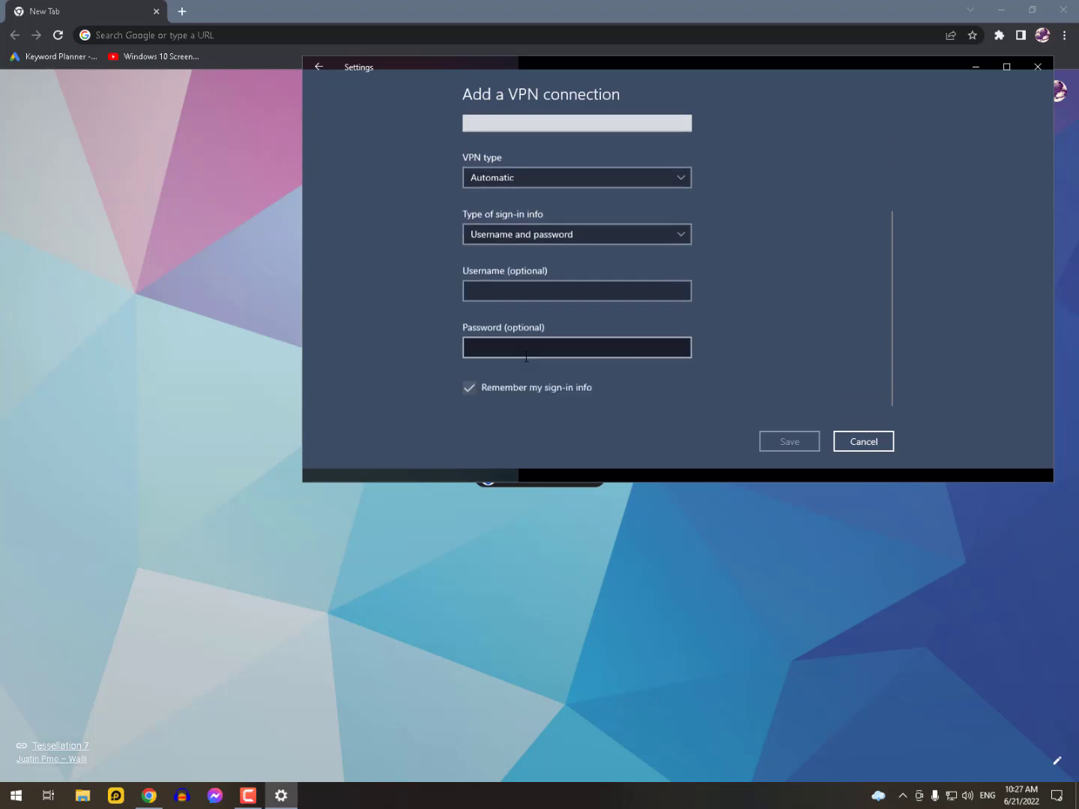
click(863, 441)
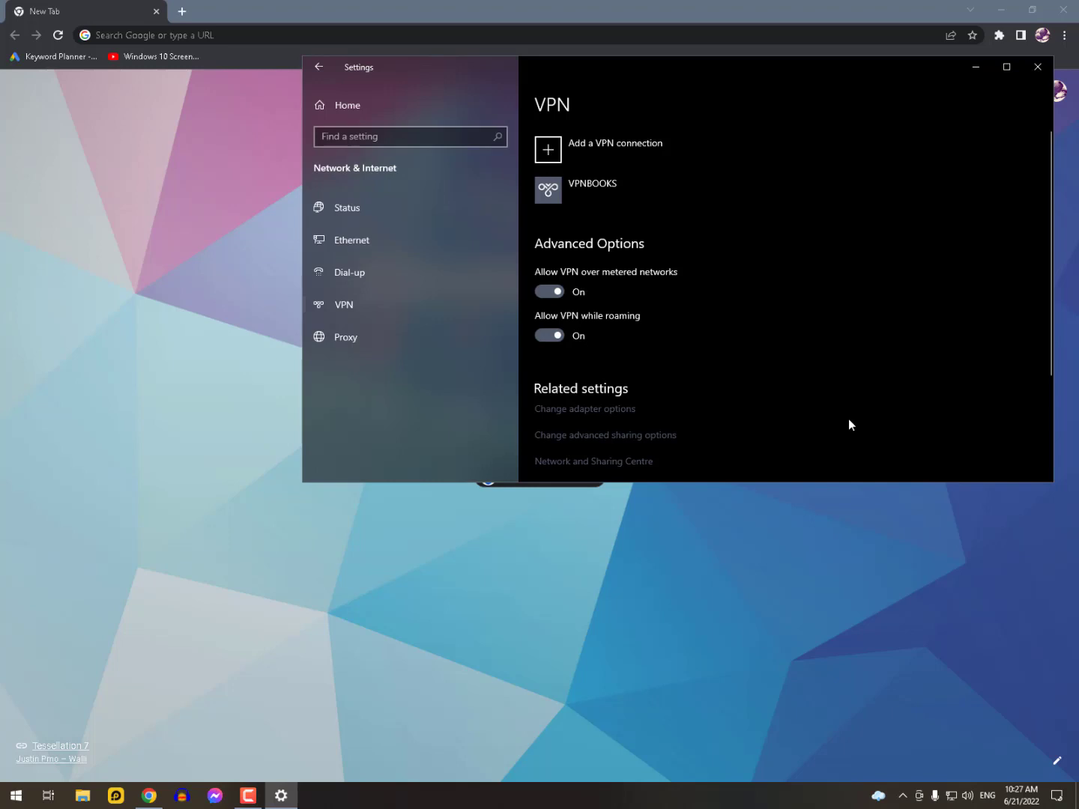
click(592, 189)
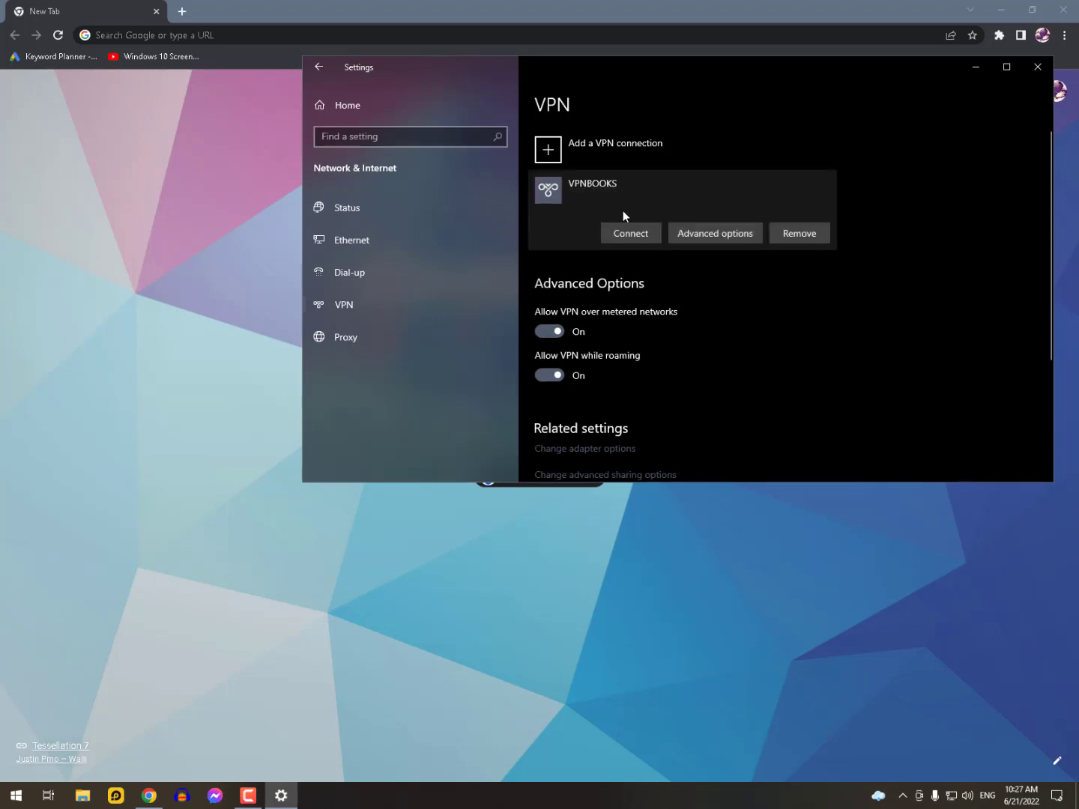
mouse_move(868, 195)
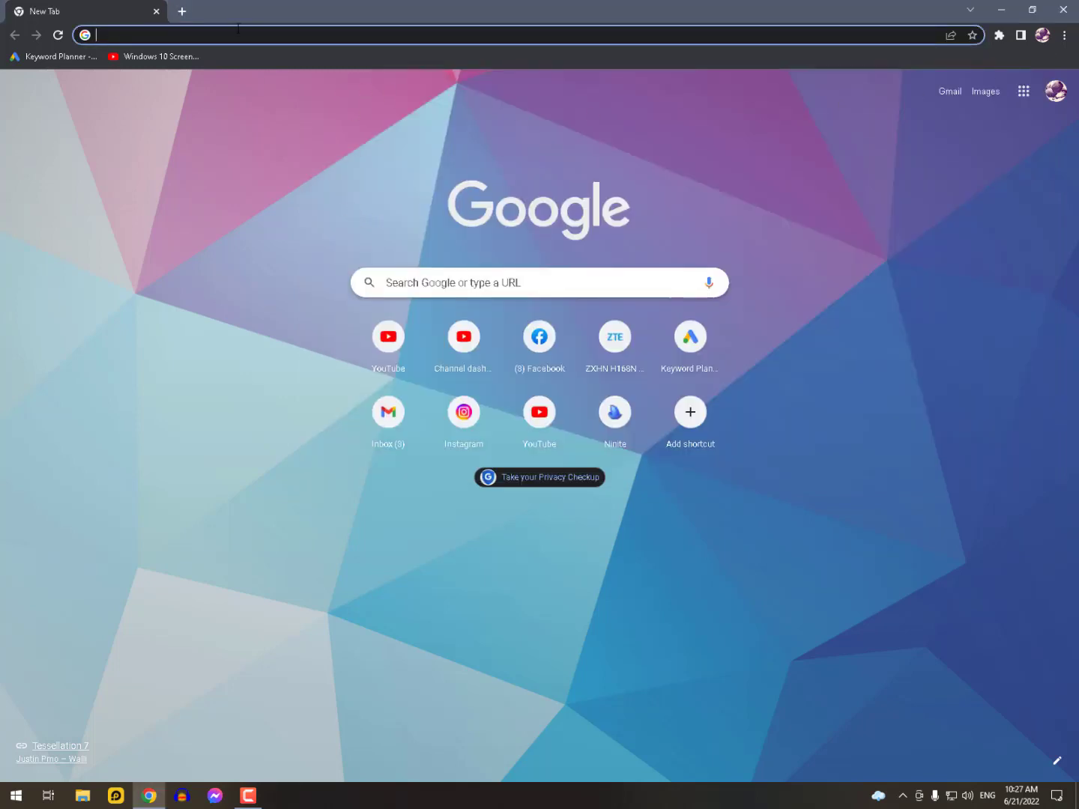
- Visit the YouTube Studio channel dashboard and its uploaded content list
click(187, 35)
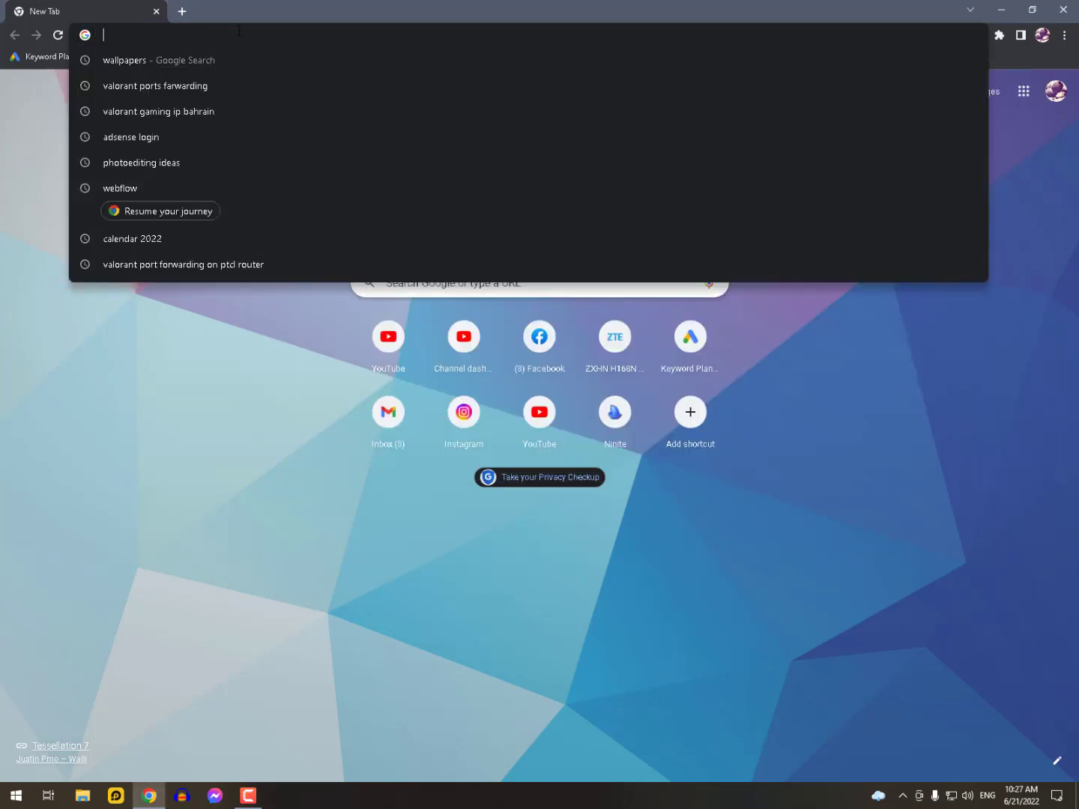
click(463, 337)
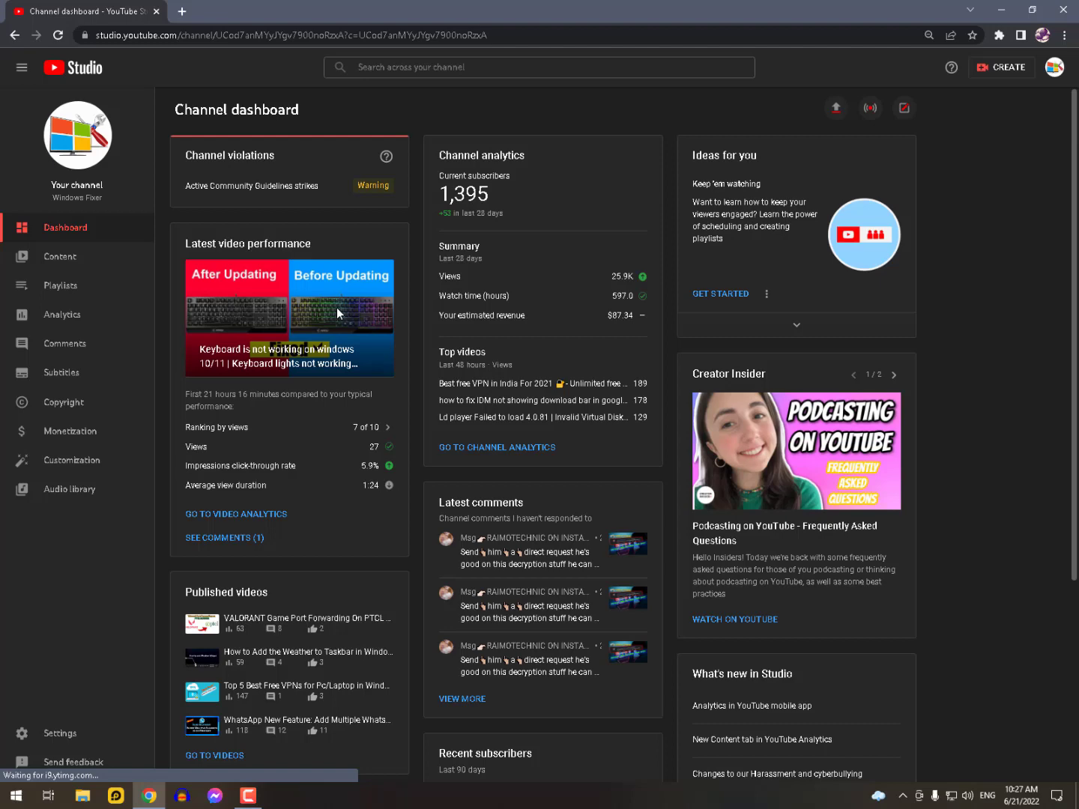
click(59, 256)
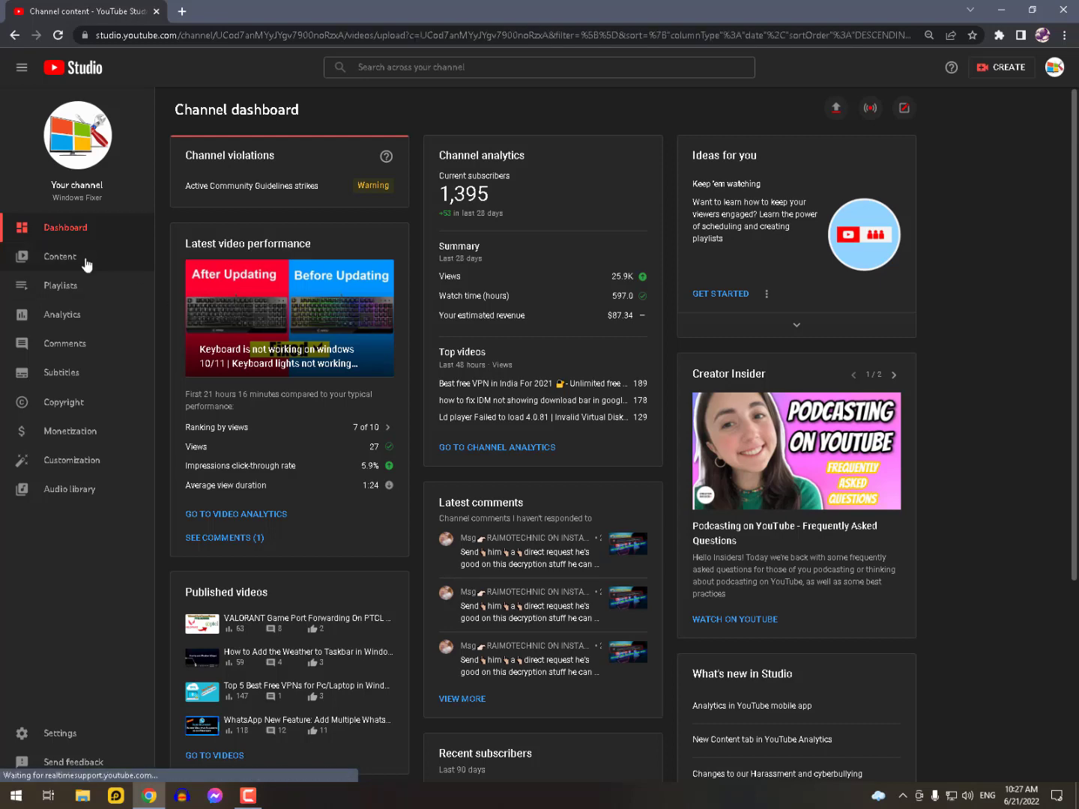
click(59, 256)
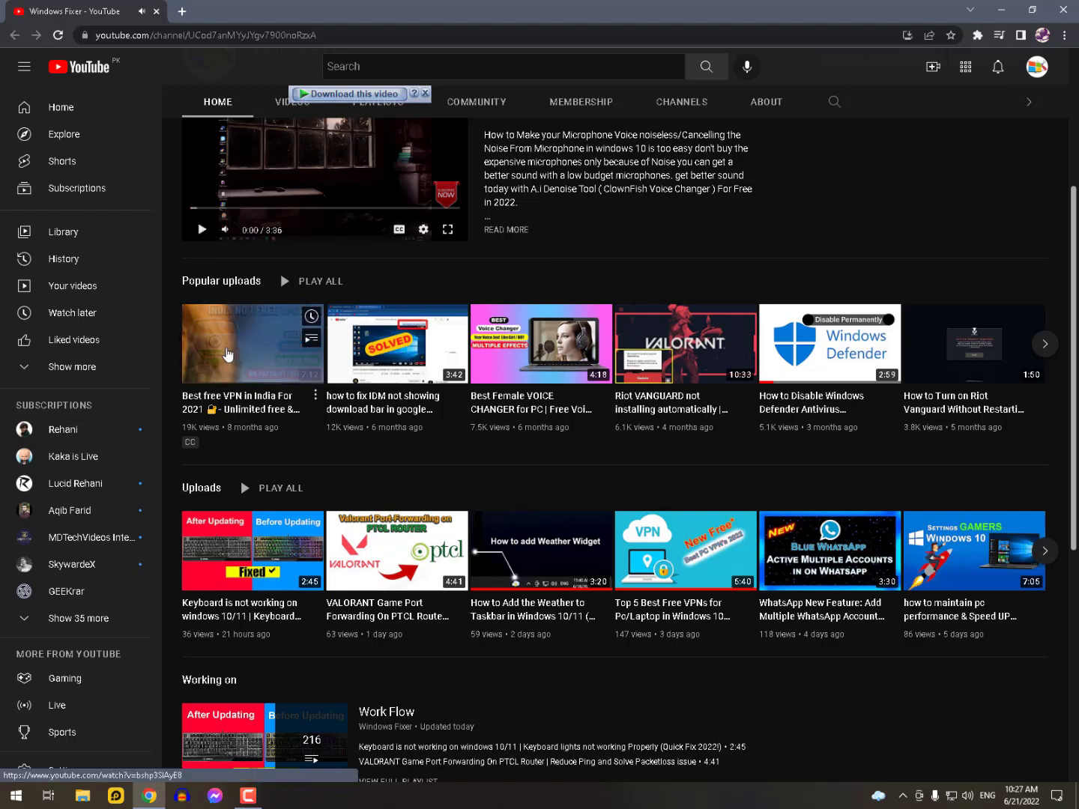
mouse_move(255, 364)
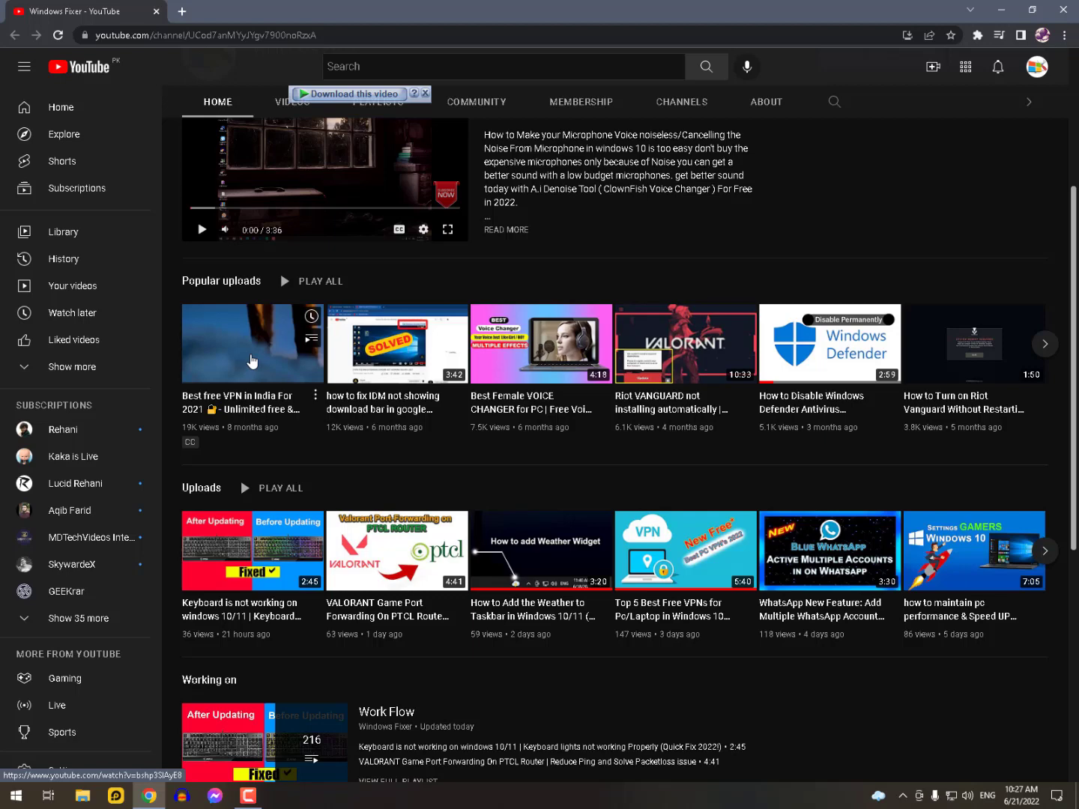
mouse_move(261, 364)
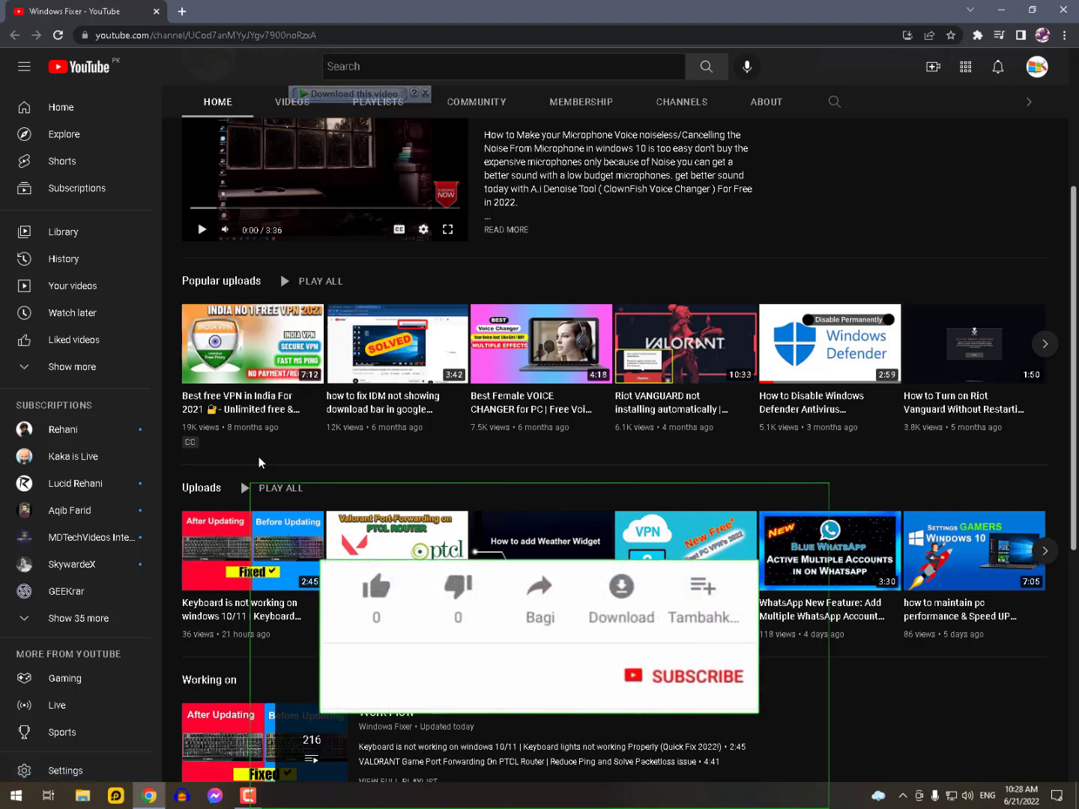
- Close the YouTube channel page and launch Epic Privacy Browser
click(375, 588)
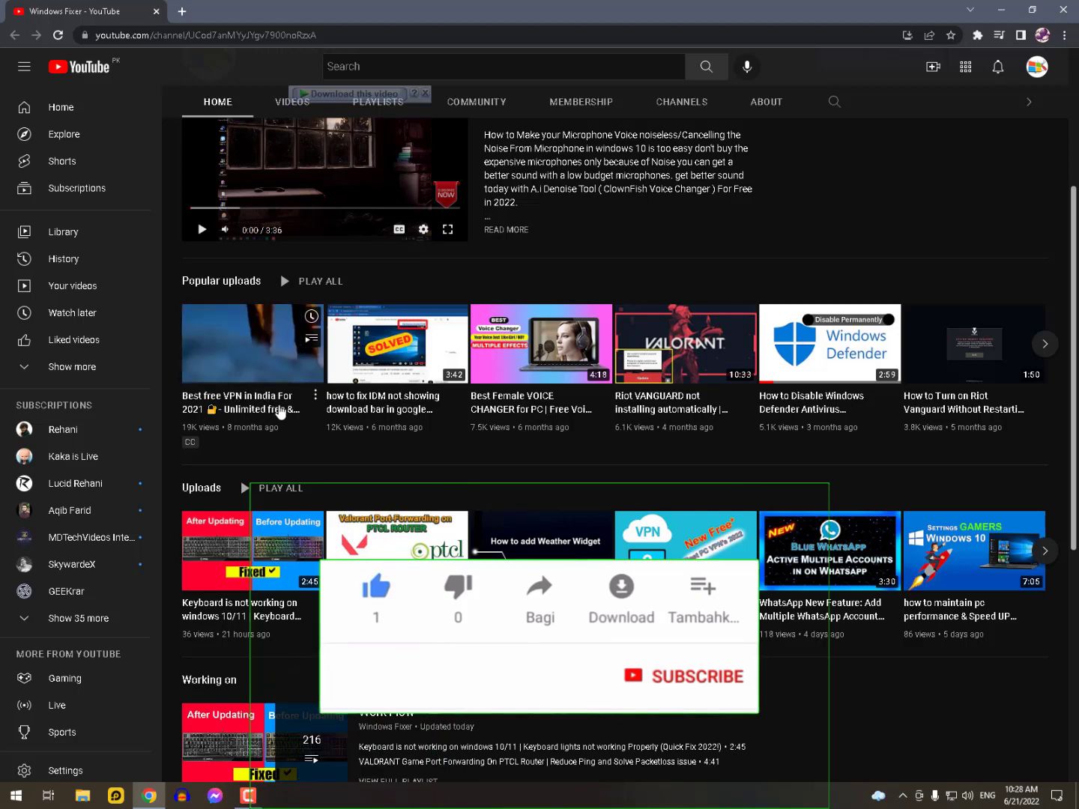
click(685, 677)
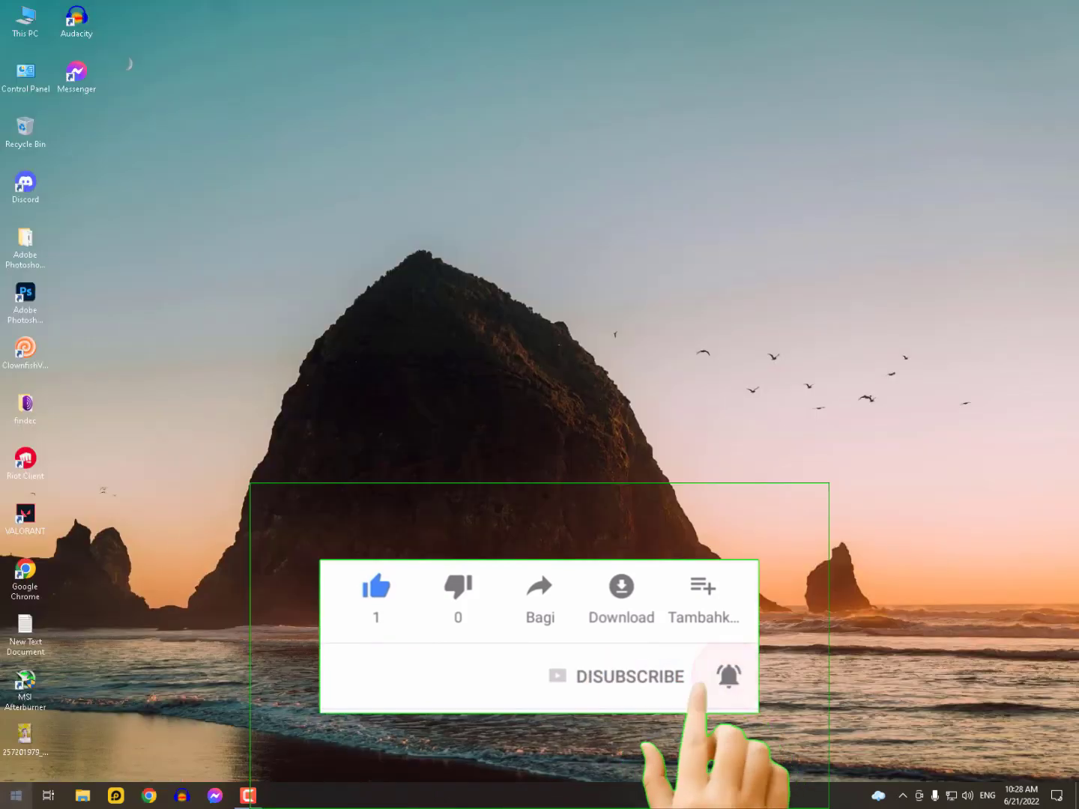
click(13, 797)
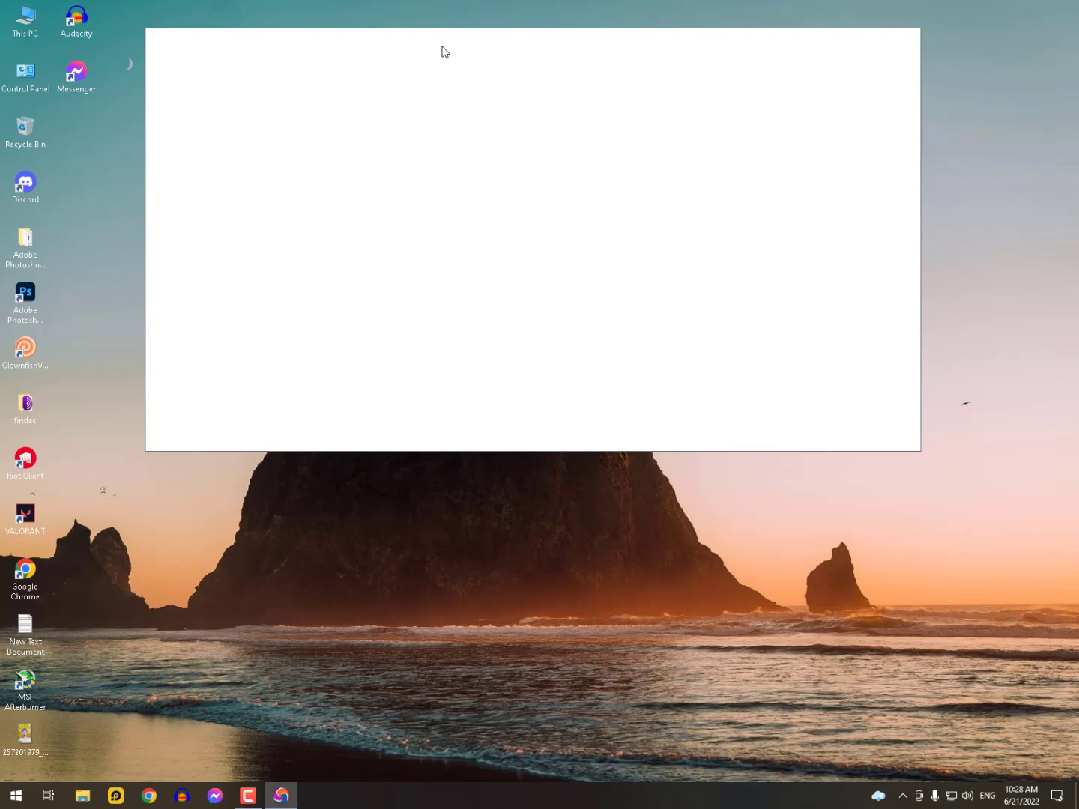
- Turn on Epic's encrypted proxy with Germany as the location, then close the browser
click(821, 68)
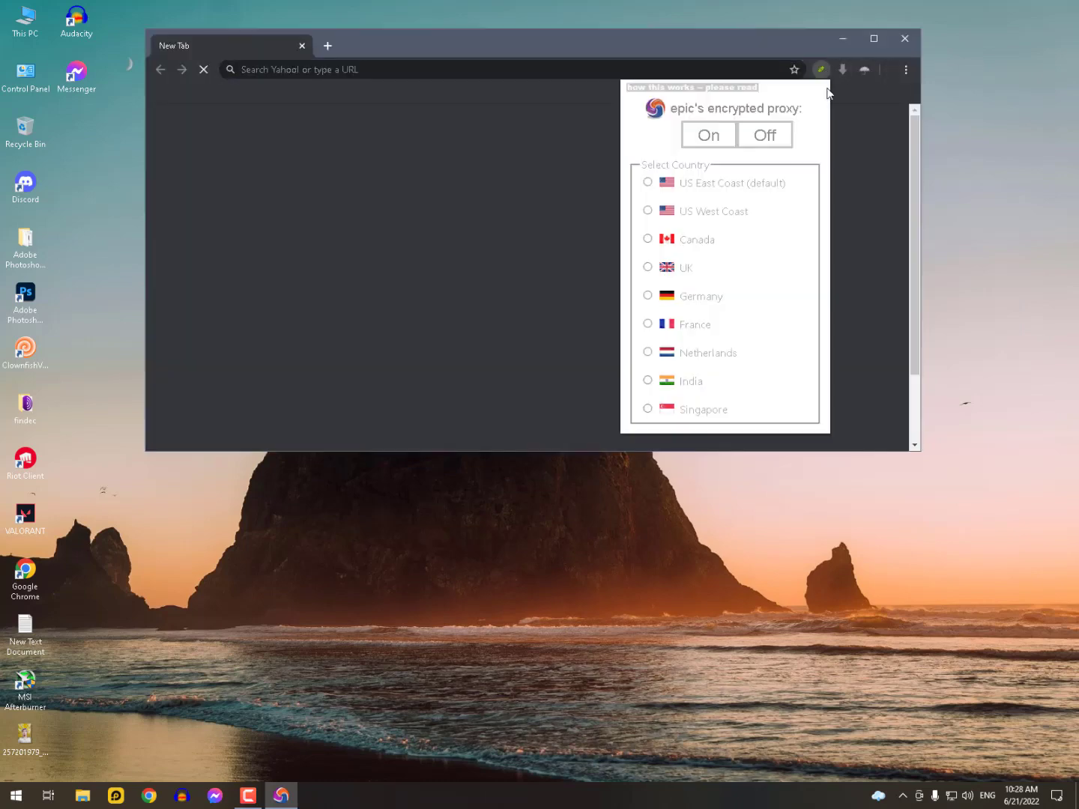
mouse_move(673, 387)
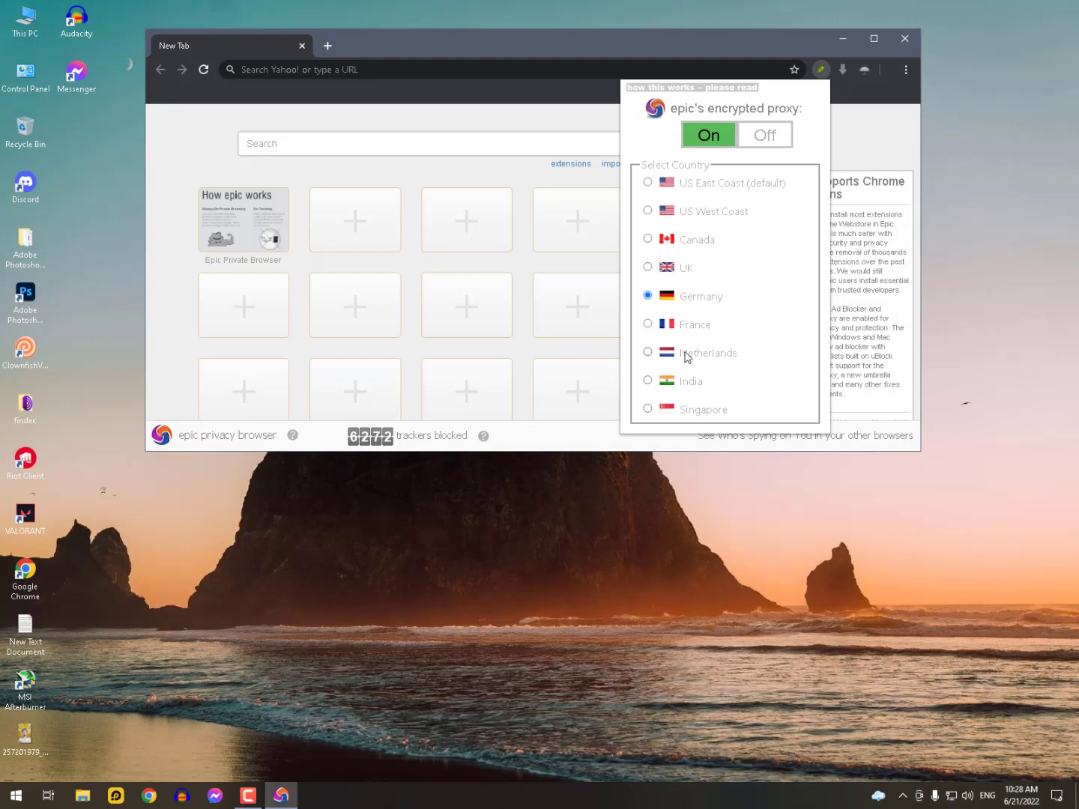
mouse_move(693, 218)
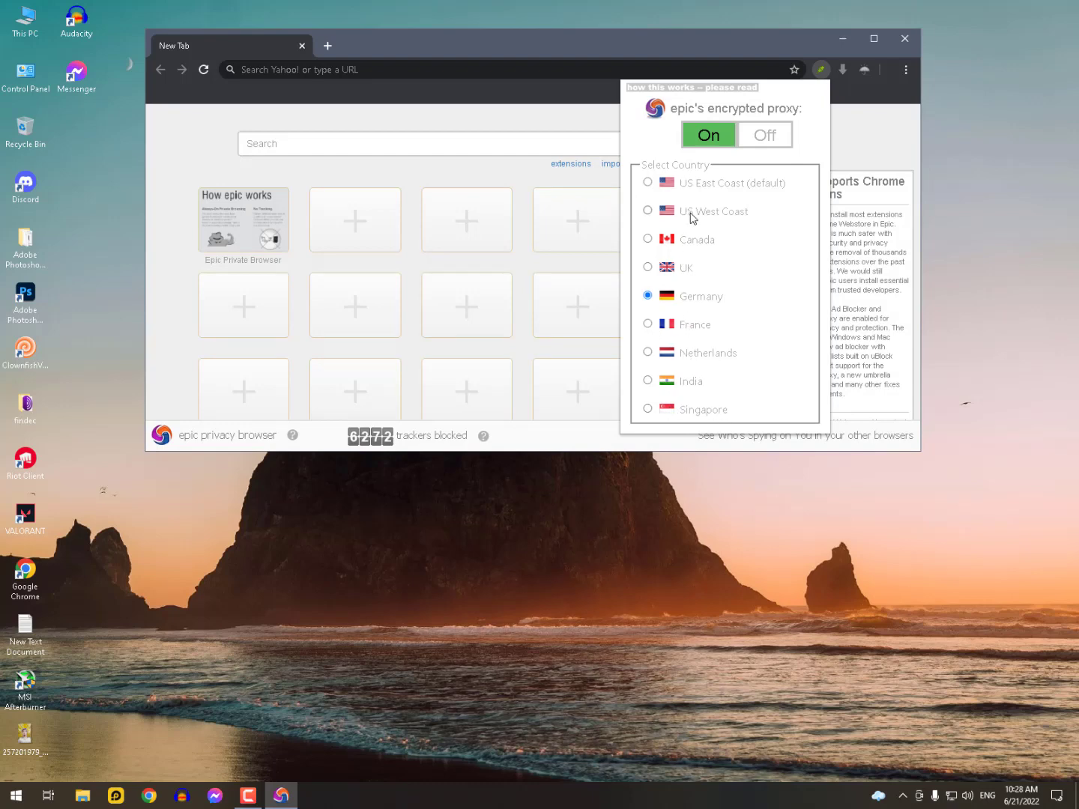
mouse_move(729, 239)
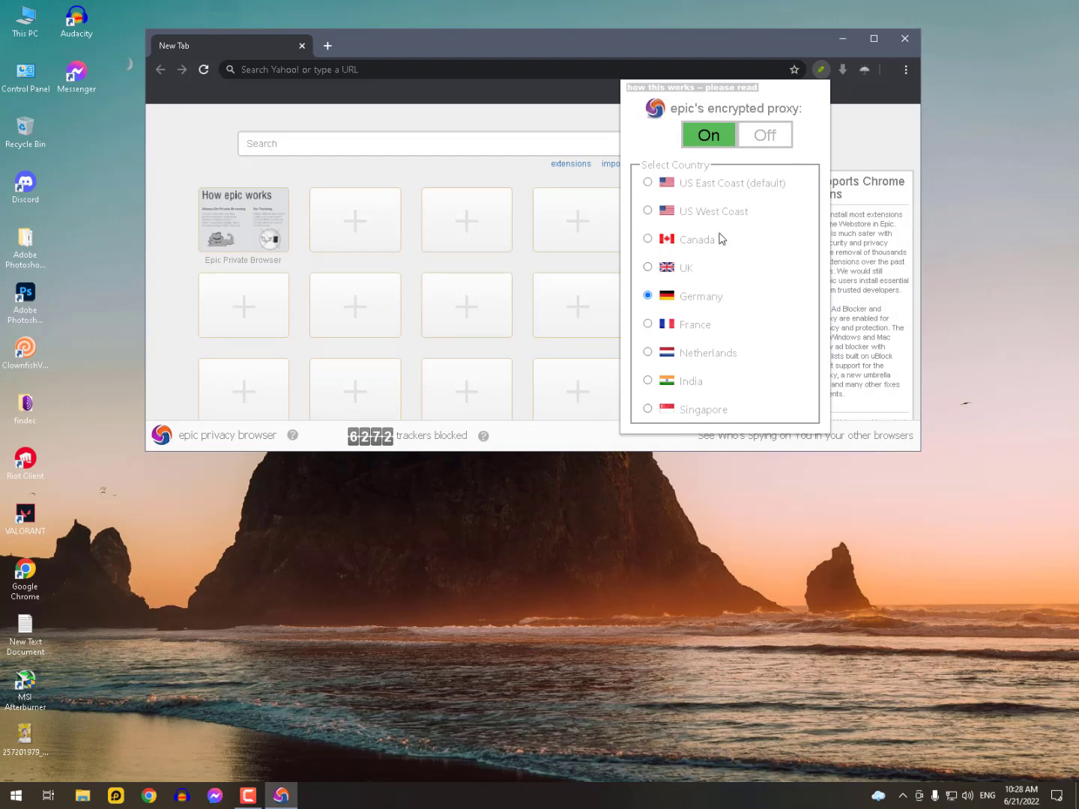
mouse_move(609, 189)
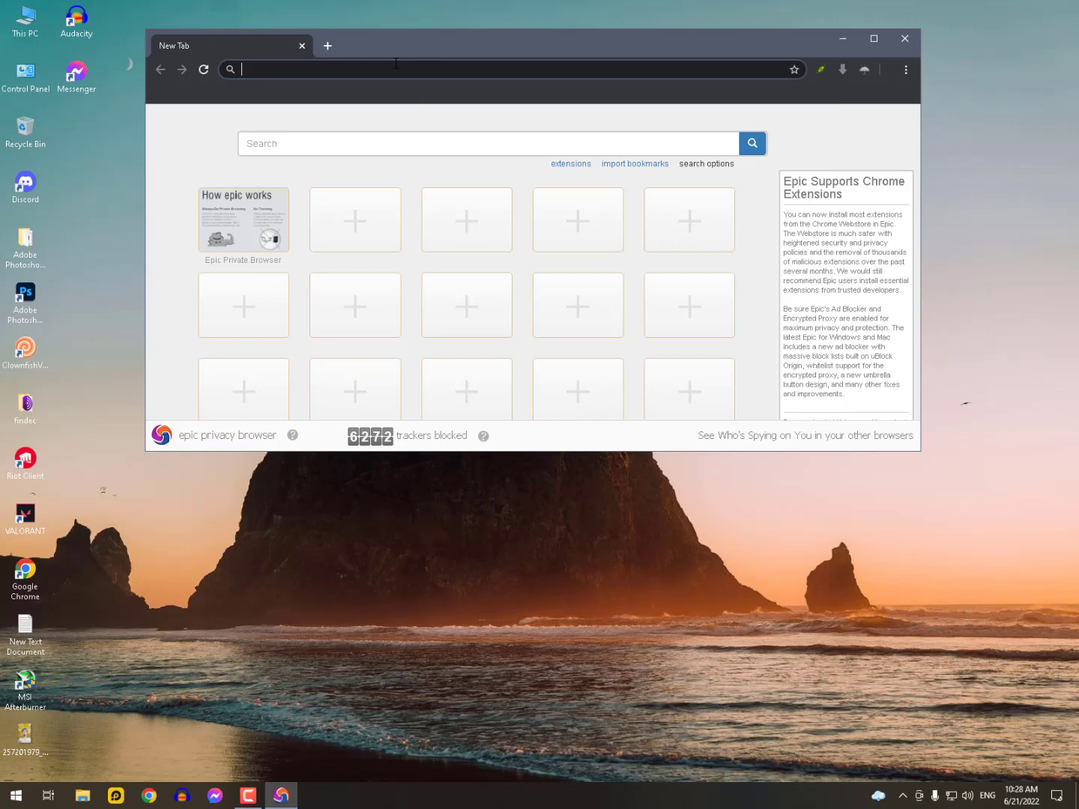
click(904, 38)
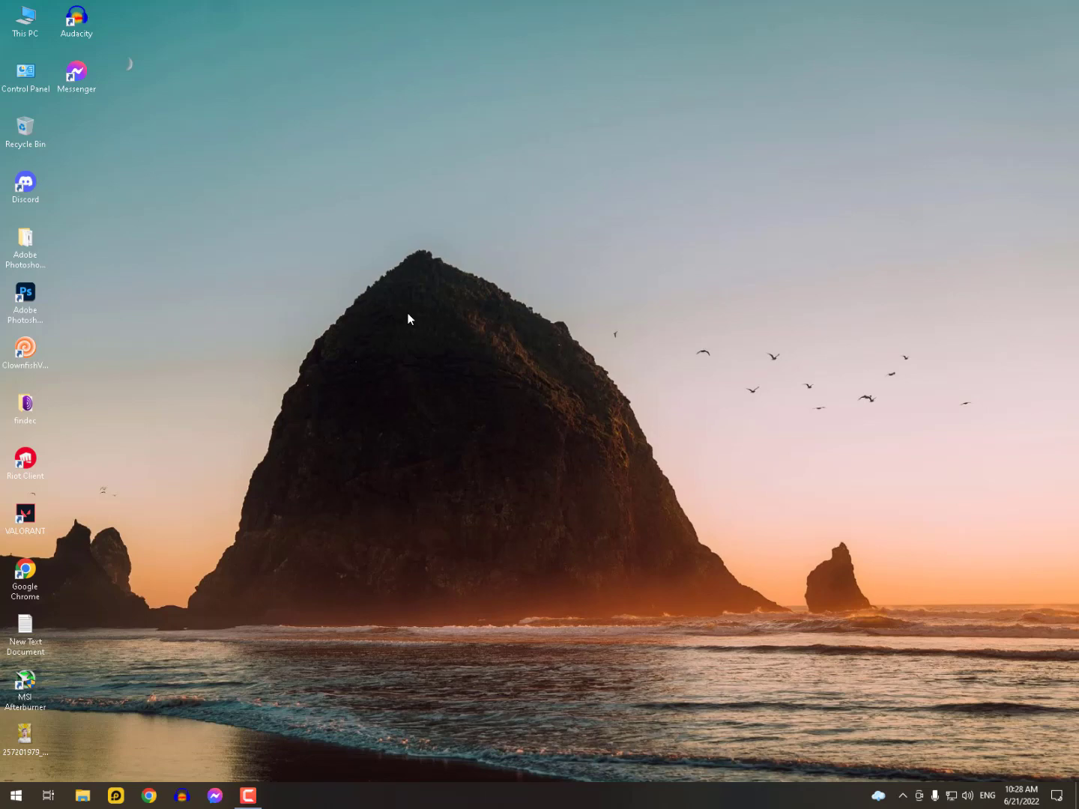
mouse_move(189, 437)
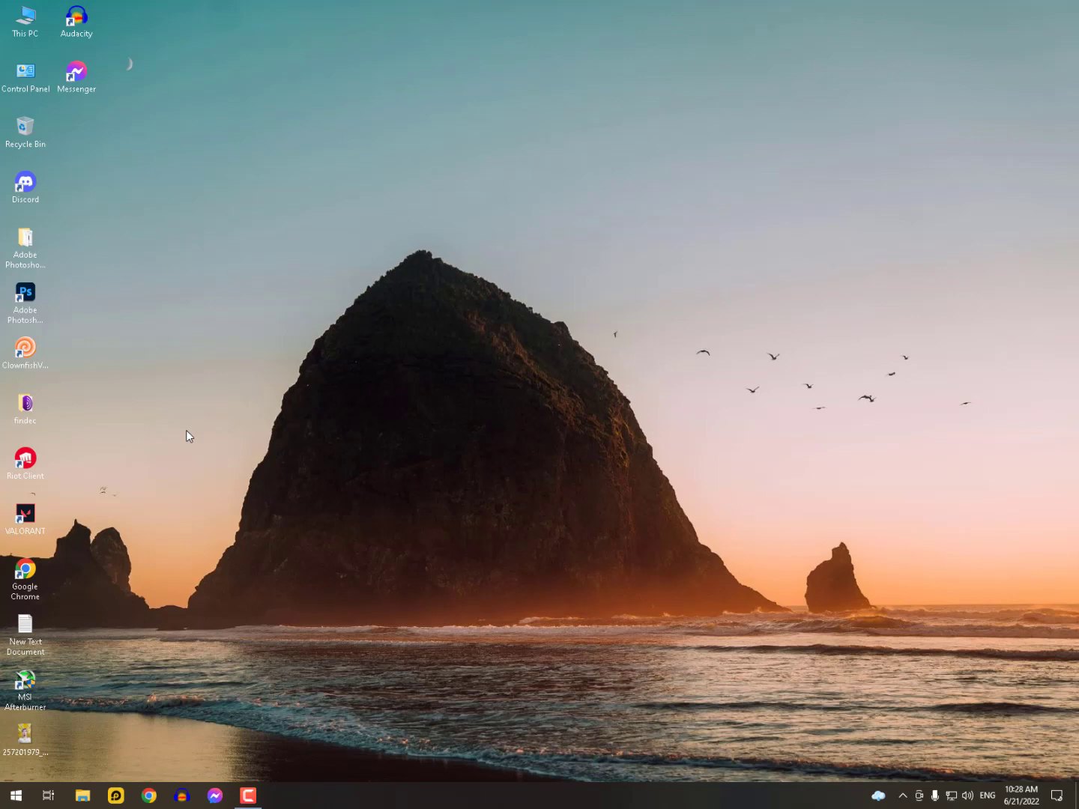
- Open the Windows Start menu listing recently added apps
click(18, 795)
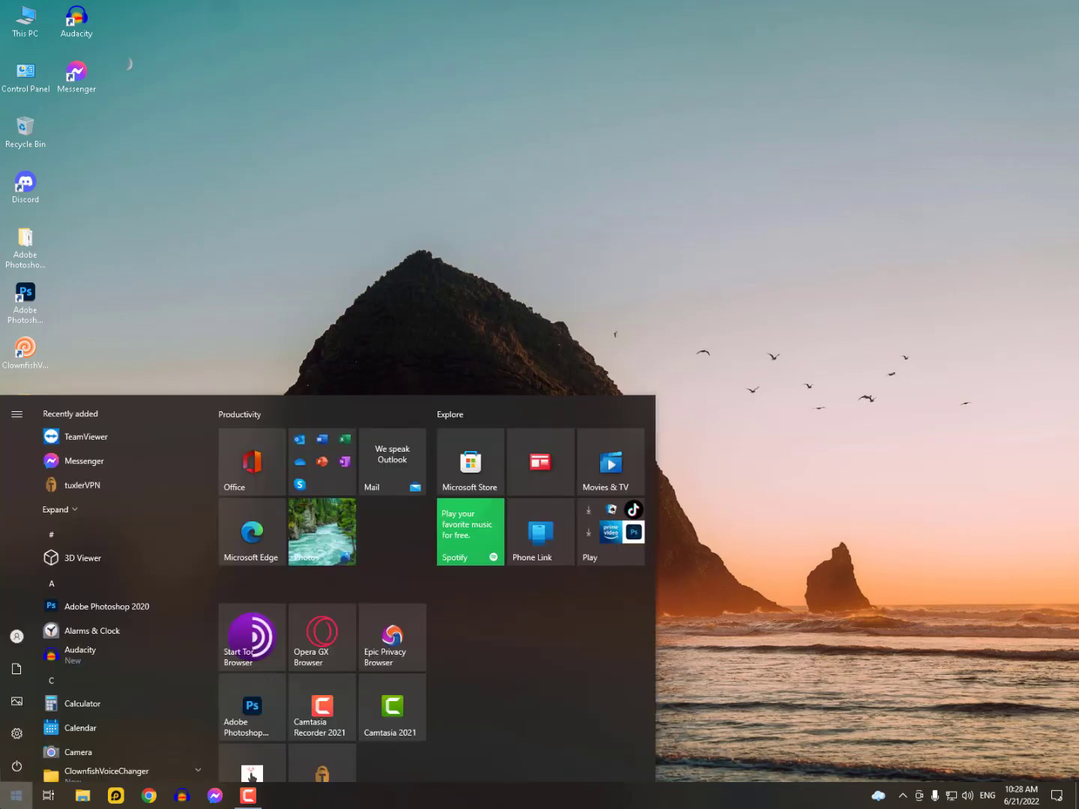
mouse_move(112, 500)
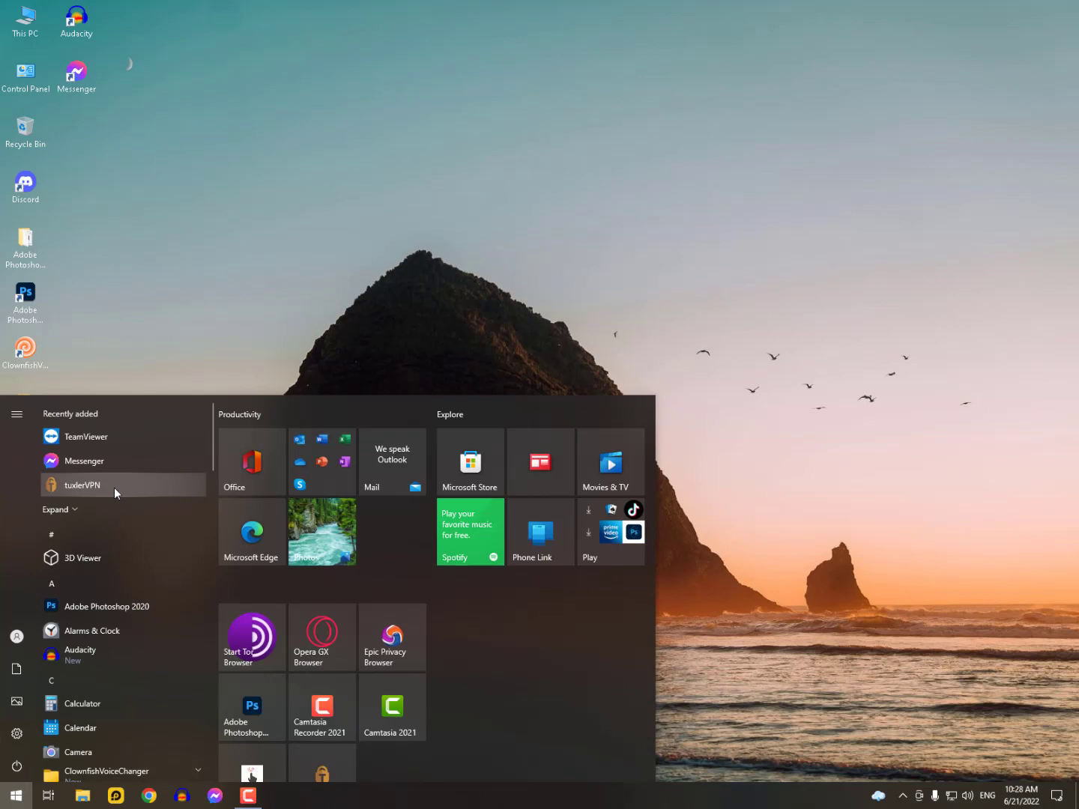
mouse_move(133, 502)
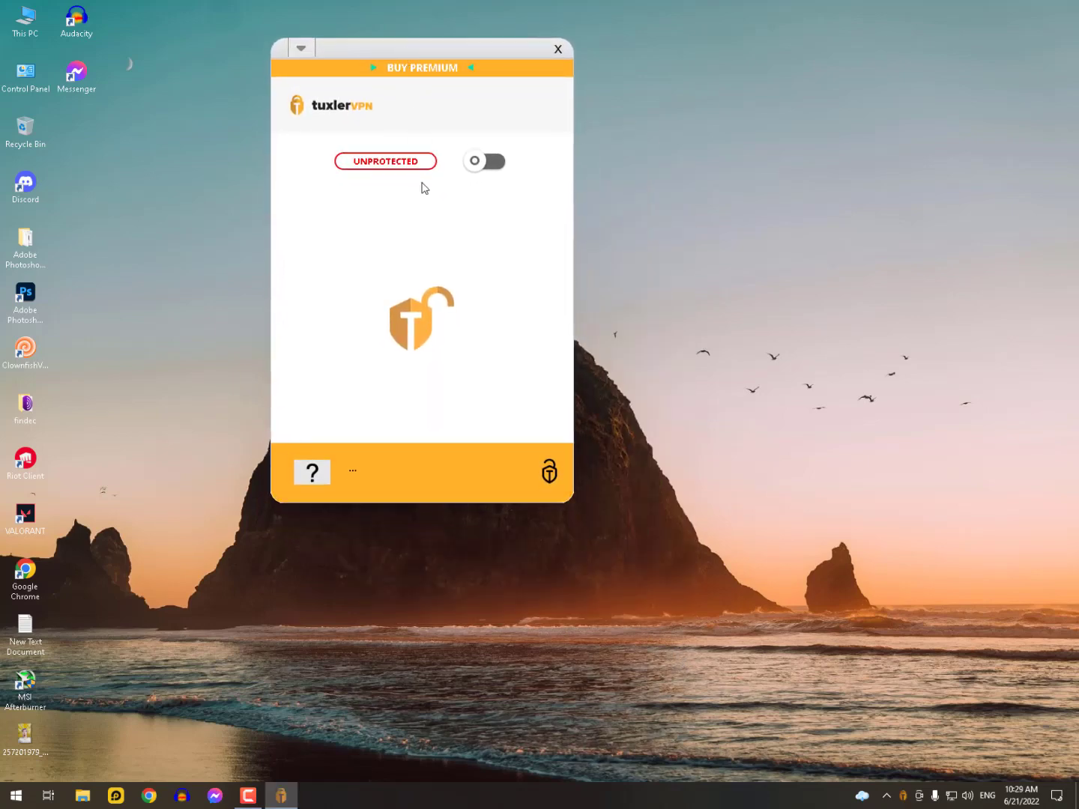
mouse_move(440, 173)
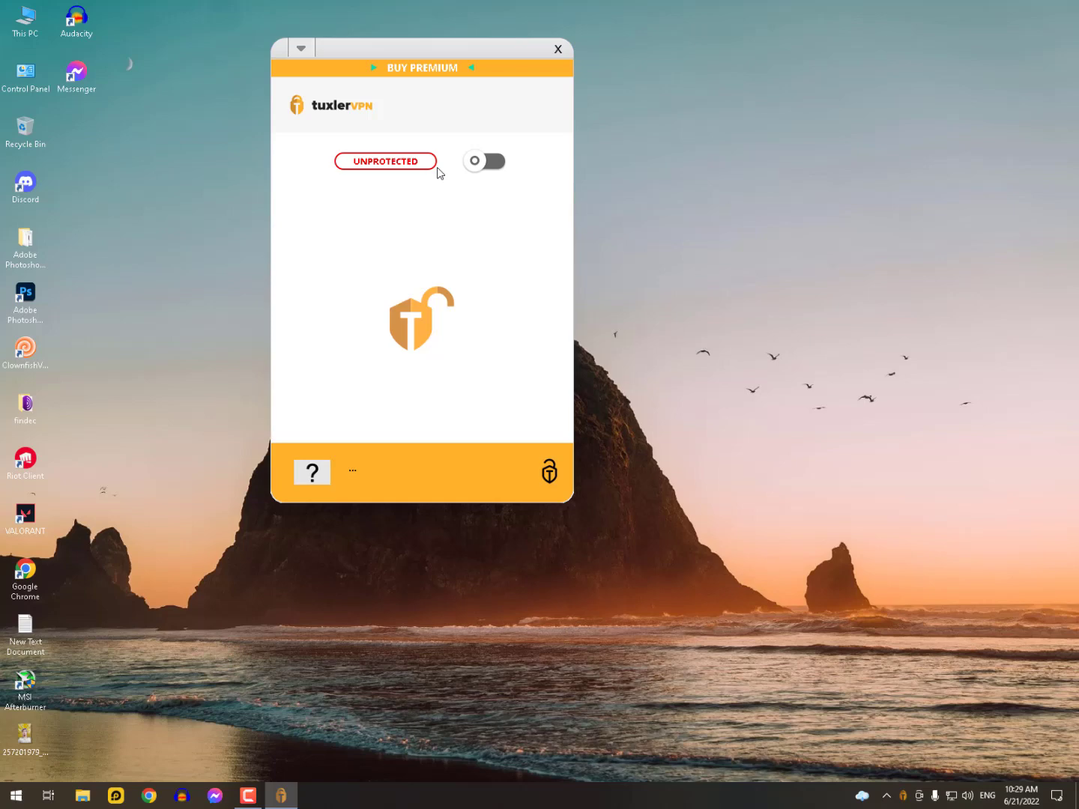
- Switch Tuxler VPN on, connecting through a Toronto, Canada server
click(485, 160)
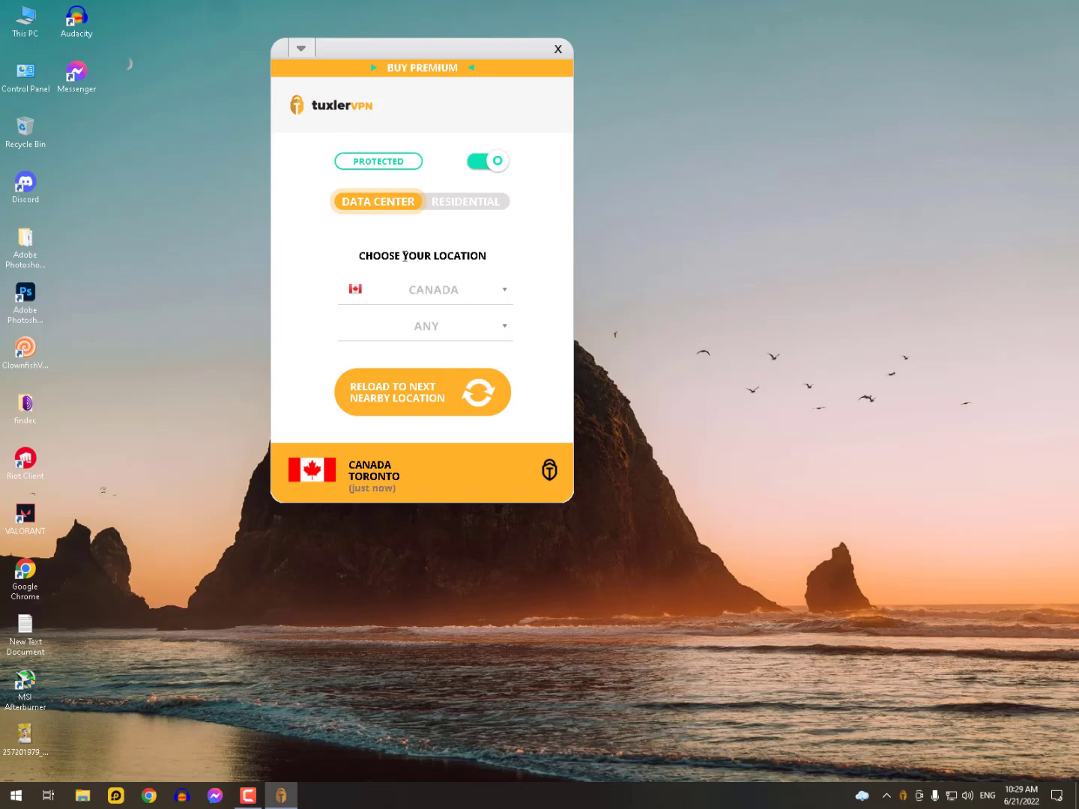
mouse_move(524, 321)
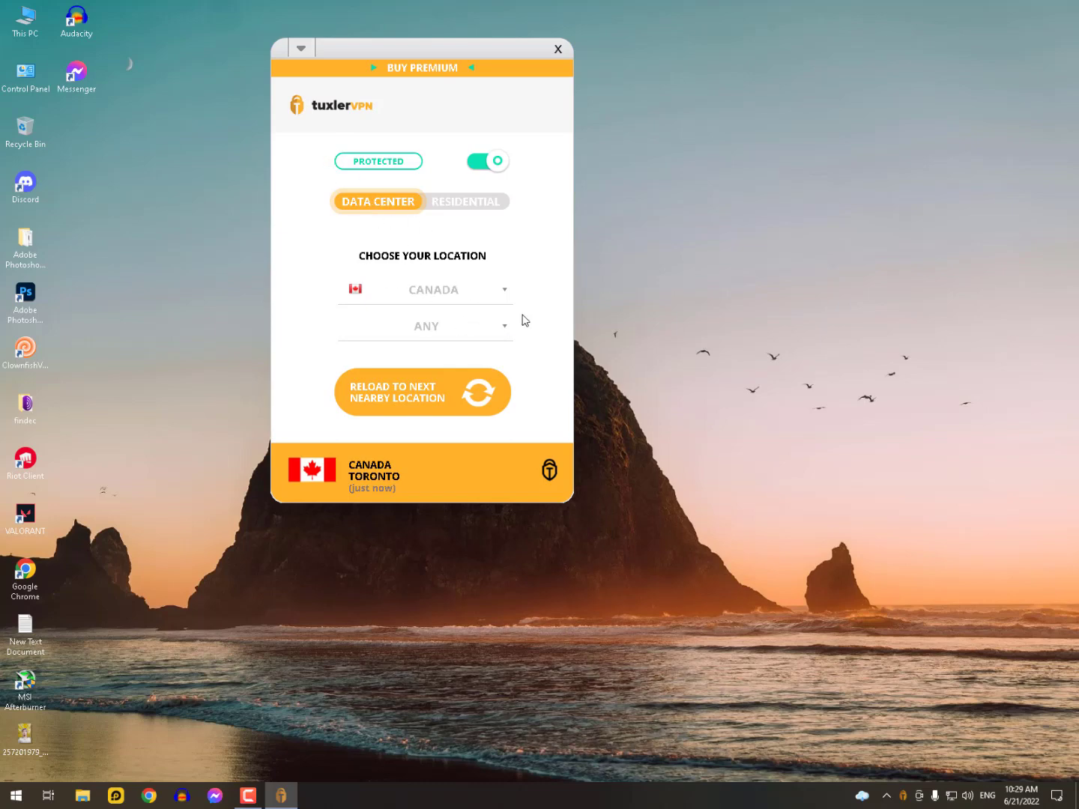
mouse_move(458, 297)
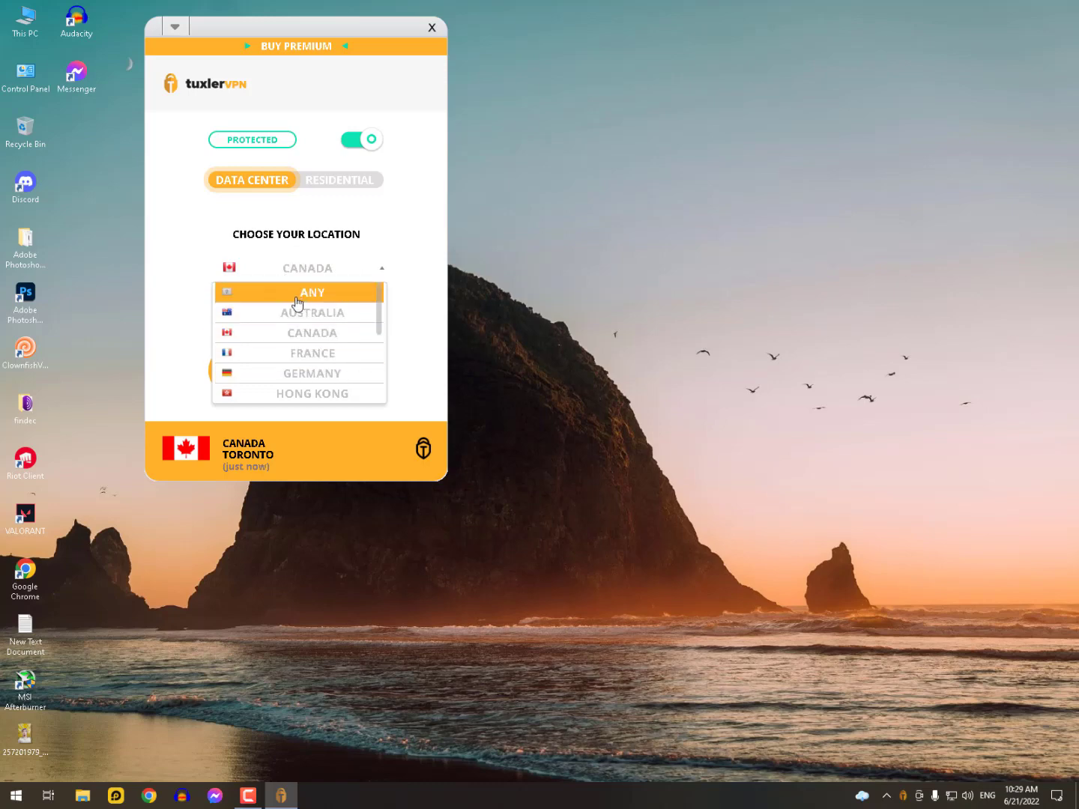
mouse_move(312, 373)
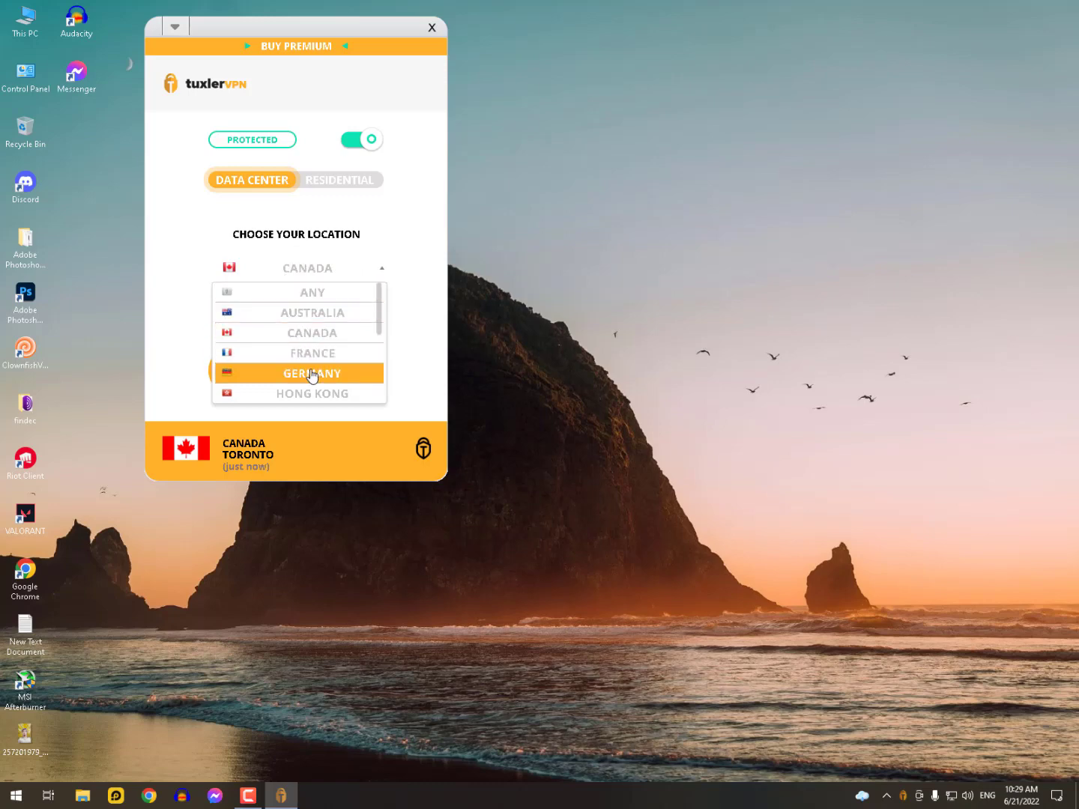
- Change the Tuxler VPN location to India and view its cities
scroll(down, 3)
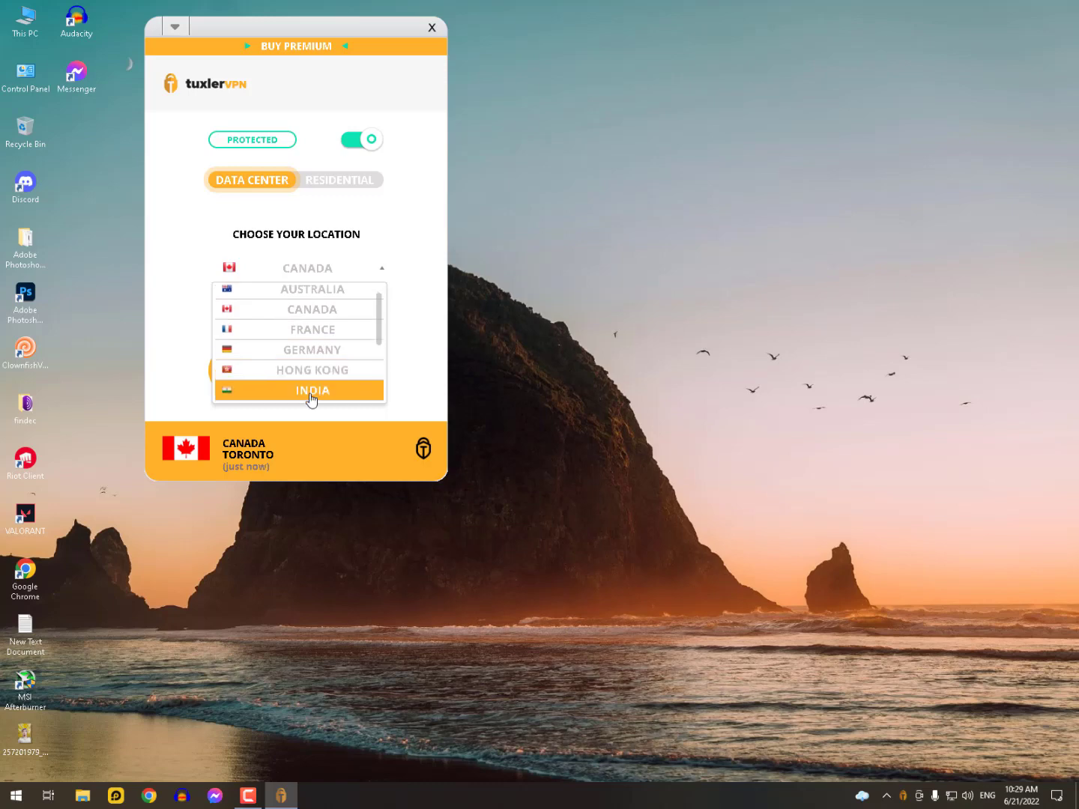
mouse_move(292, 395)
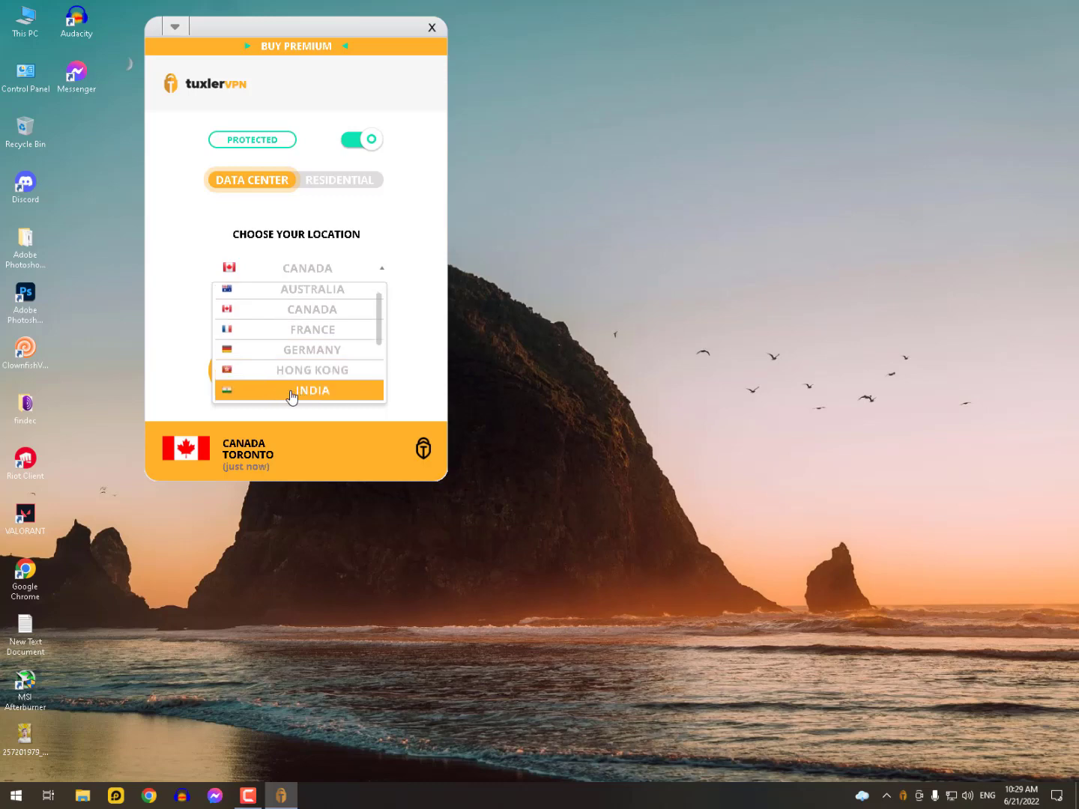
scroll(down, 3)
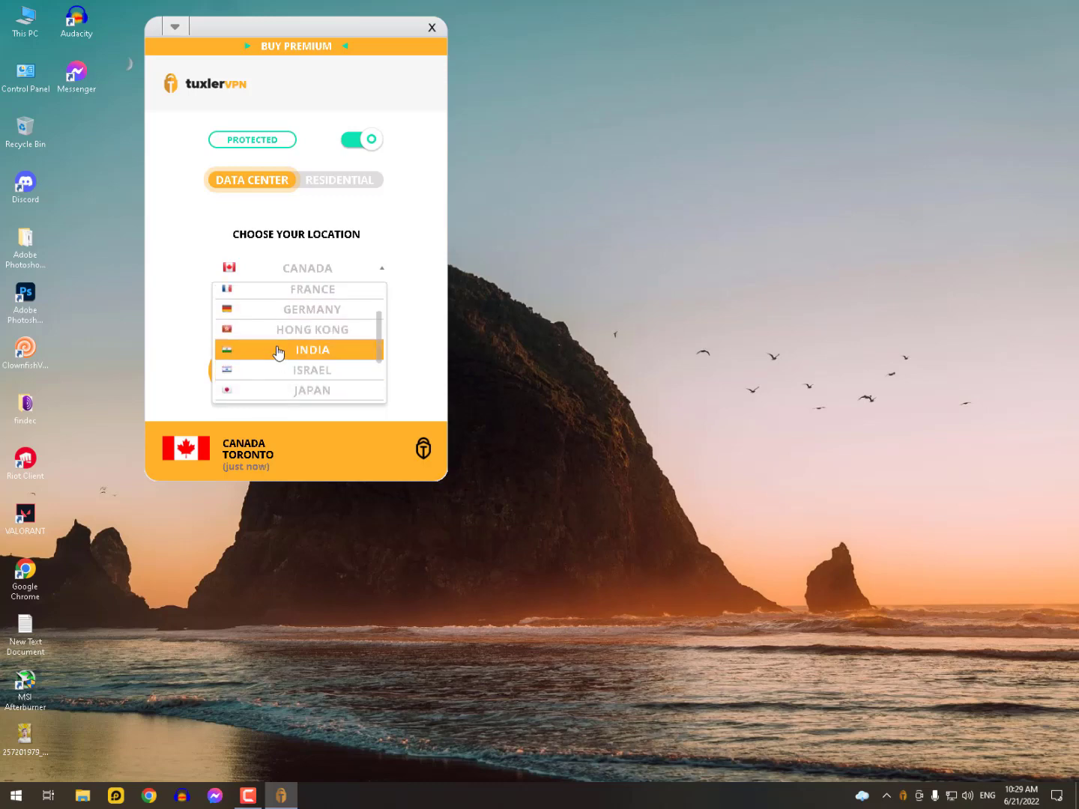
mouse_move(256, 357)
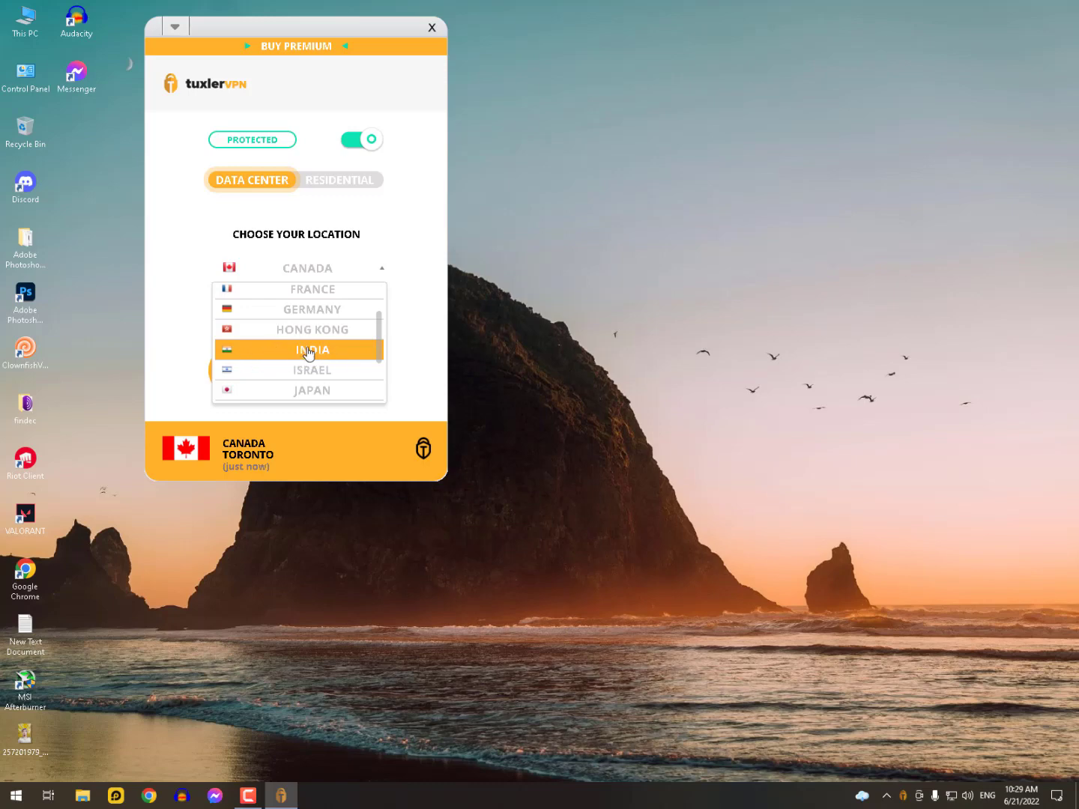
click(312, 349)
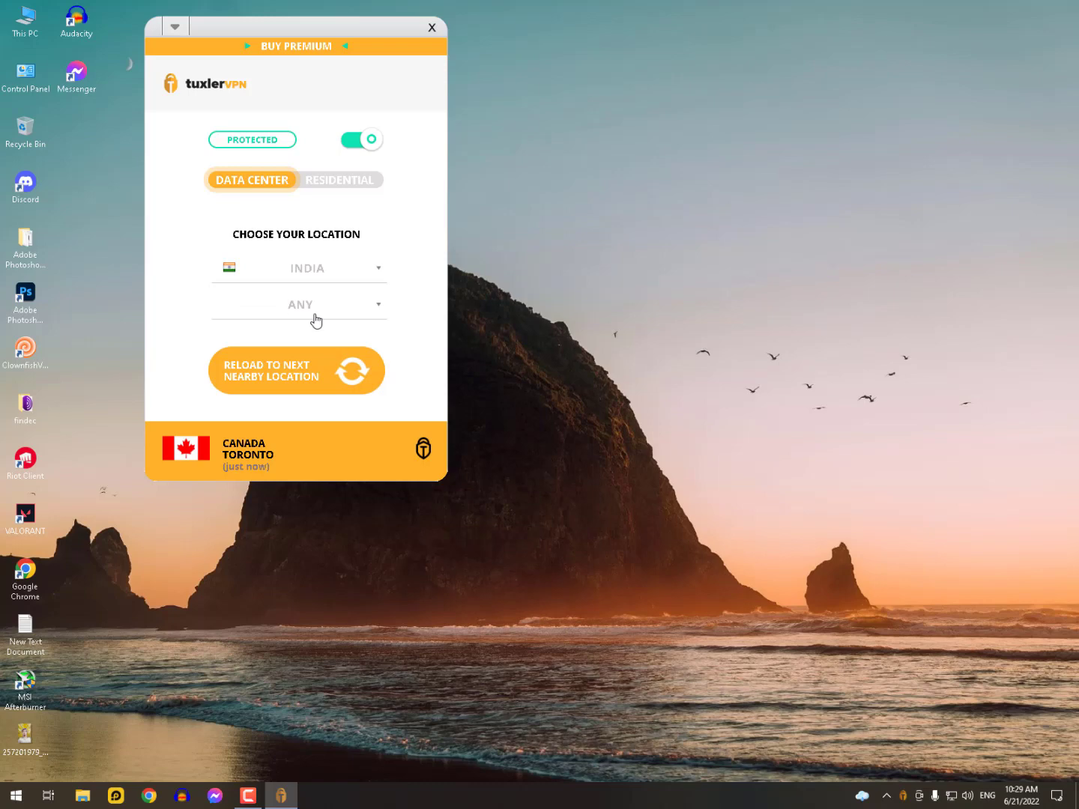
click(298, 304)
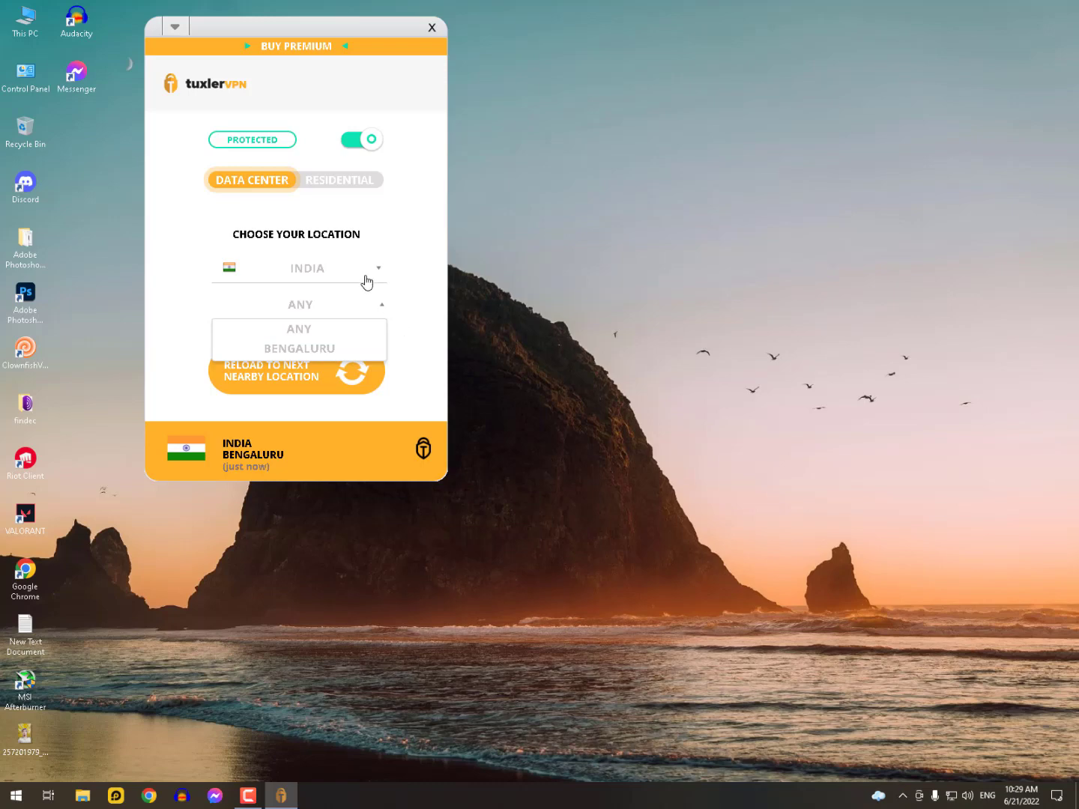
- Change the location to United States, connecting through Clifton
click(306, 268)
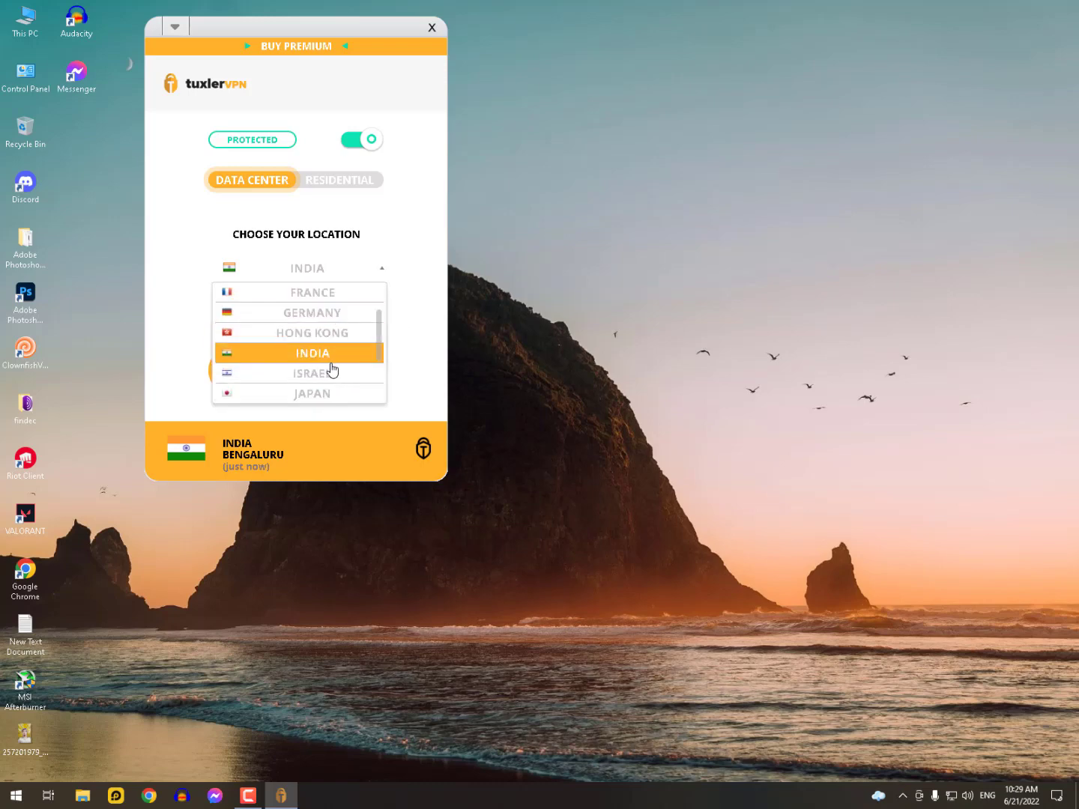
scroll(down, 3)
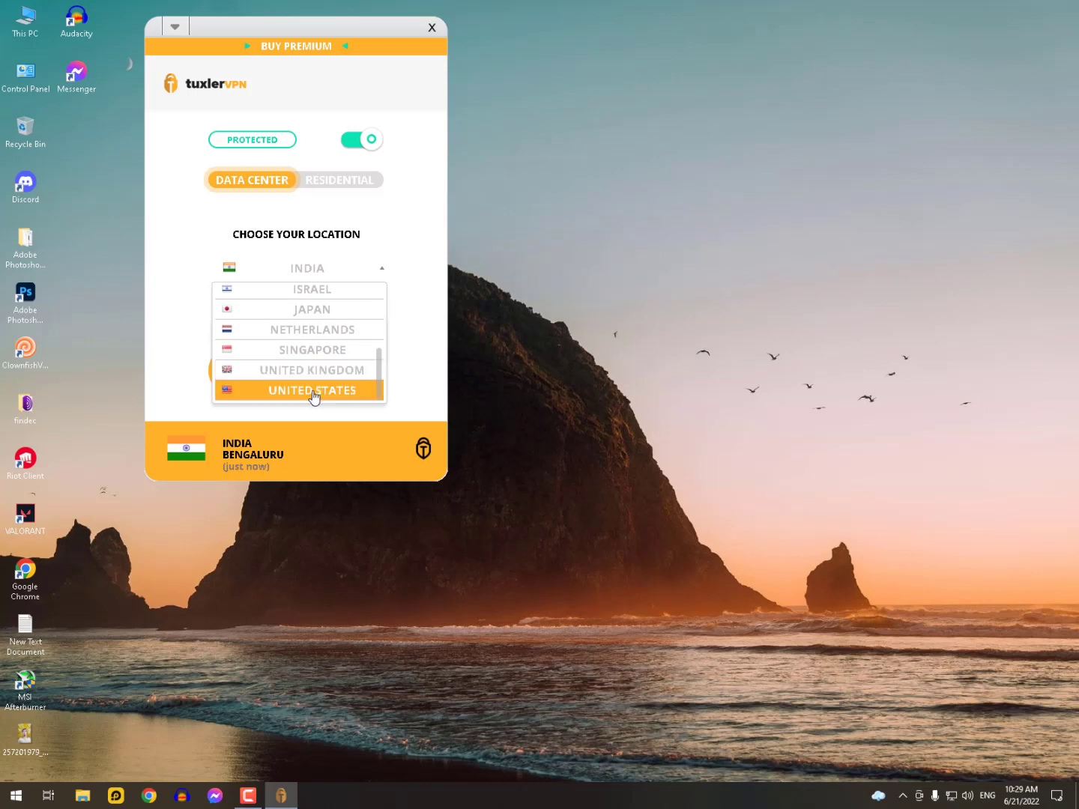
click(312, 391)
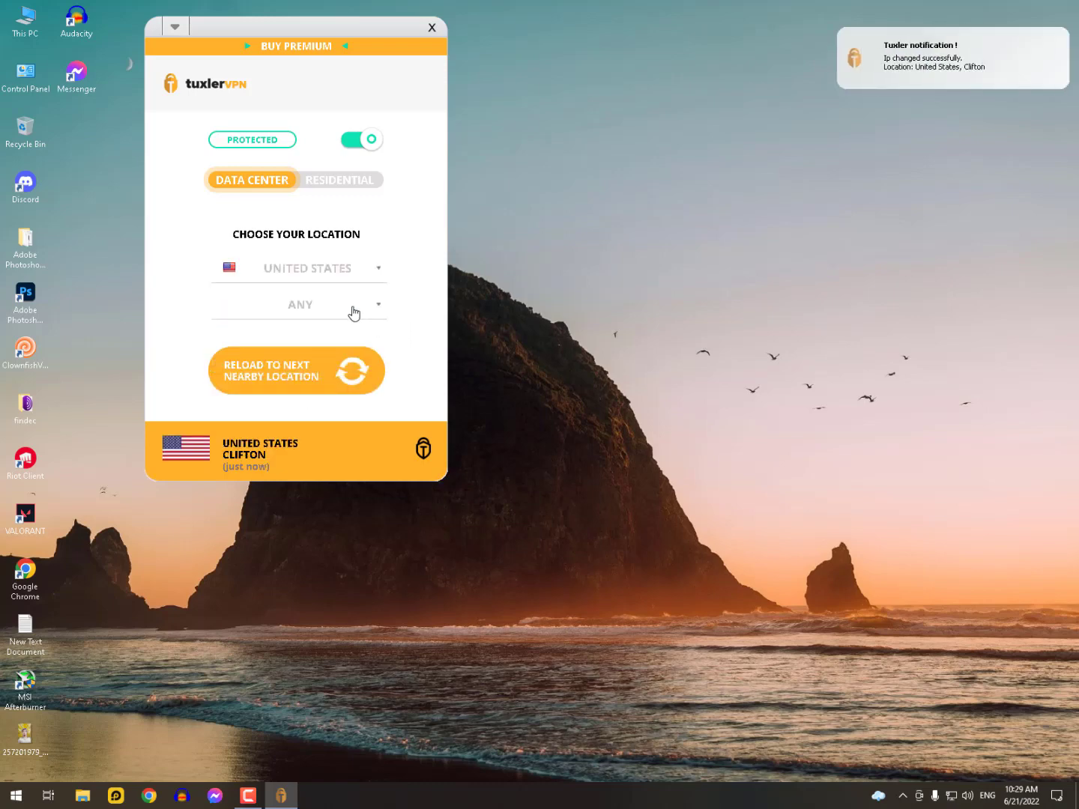
- Browse the United States city list while staying connected through Clifton
click(300, 304)
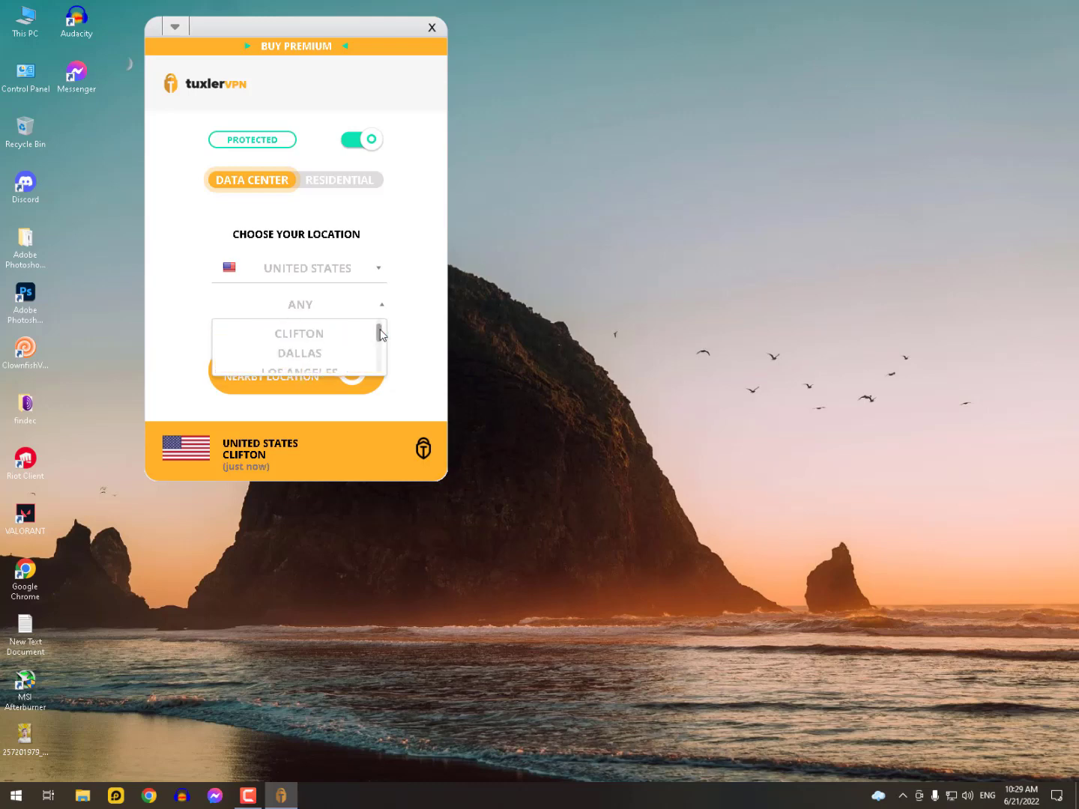
scroll(down, 3)
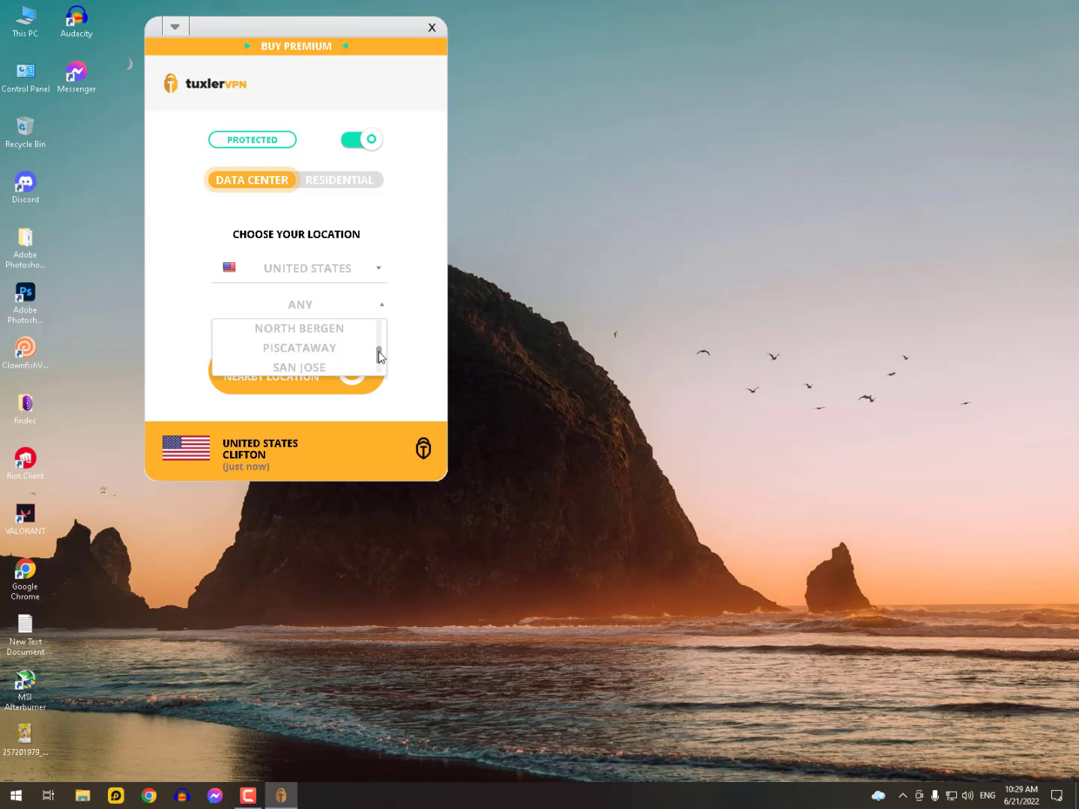
scroll(down, 3)
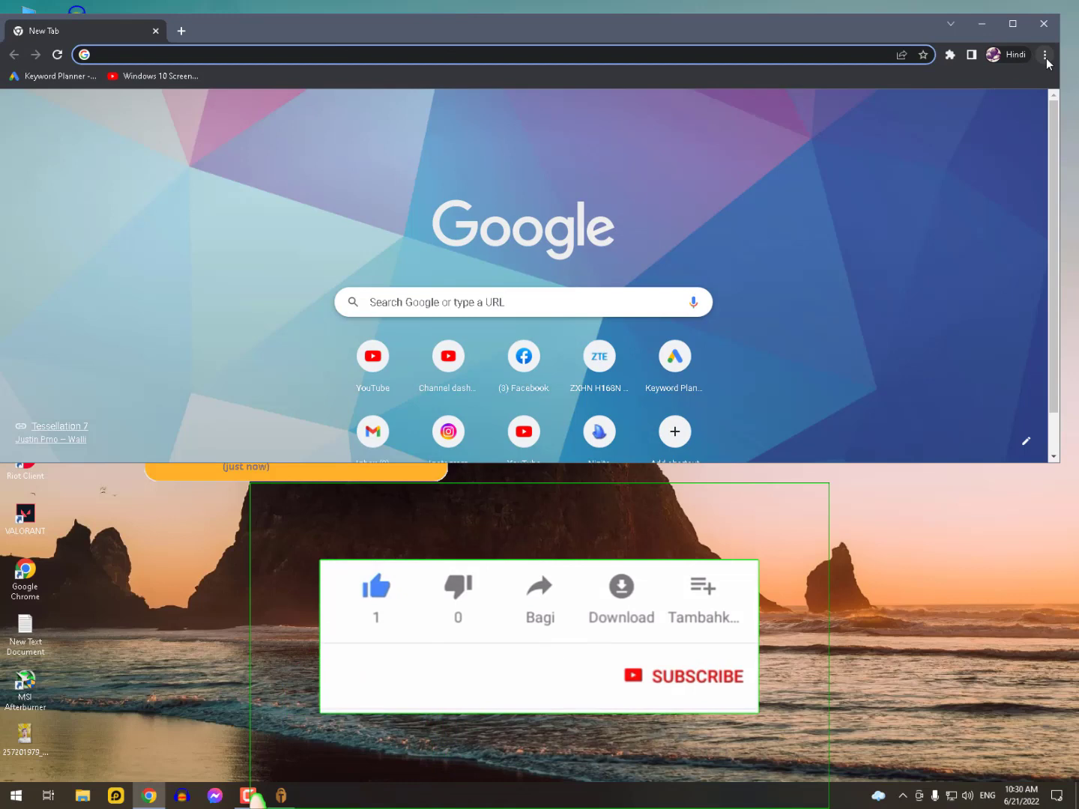
- Load whatismyipaddress.com in a new incognito window, showing IP 157.245.5.61 in Clifton
click(1048, 54)
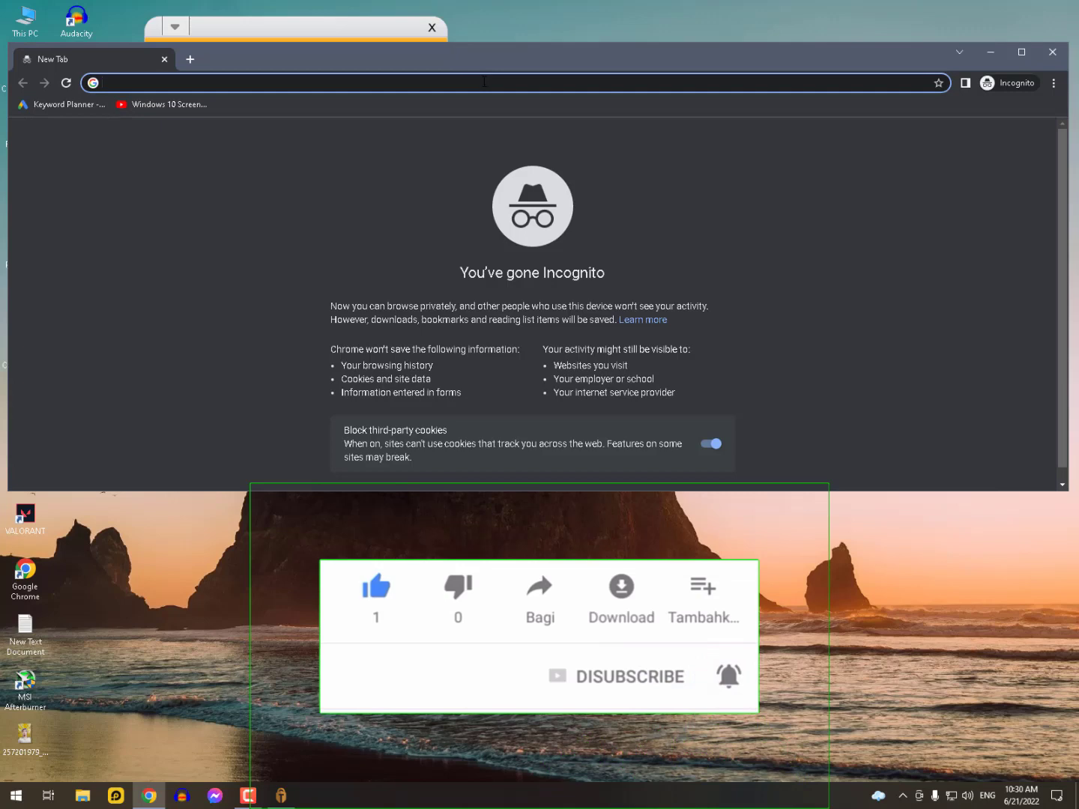
text(whatismyipaddress.com)
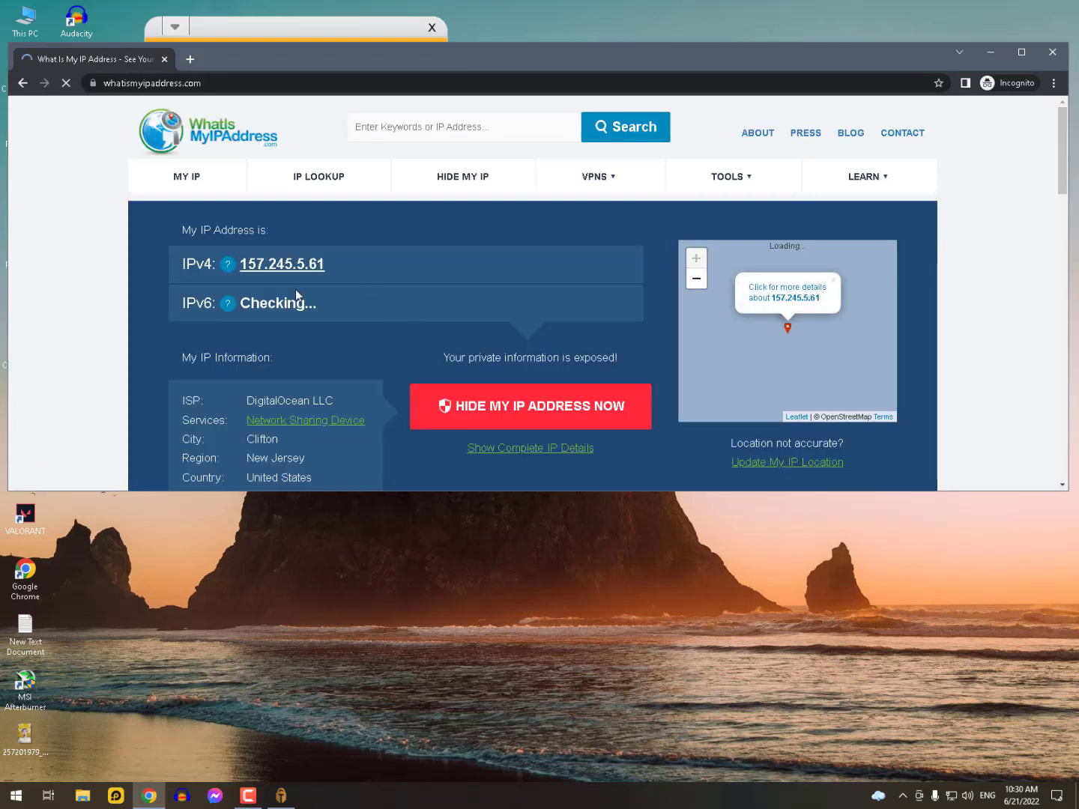
mouse_move(227, 265)
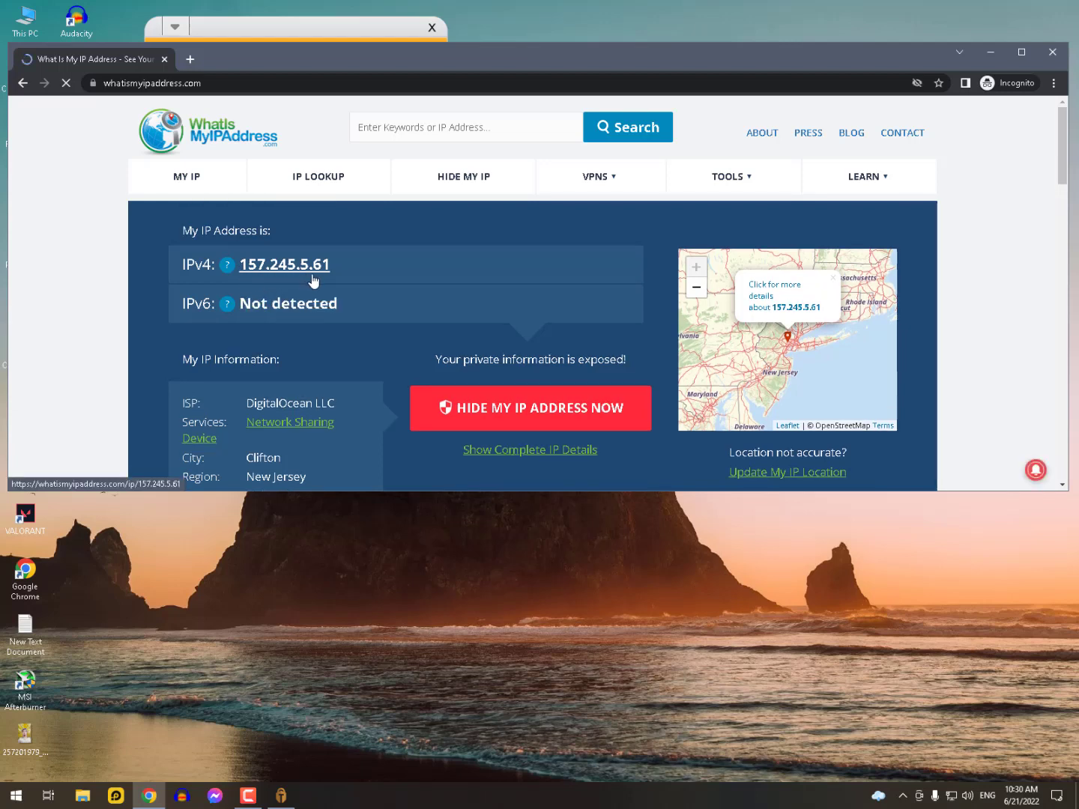
- Review the DigitalOcean LLC IP details, then bring Tuxler VPN back to the front
scroll(down, 3)
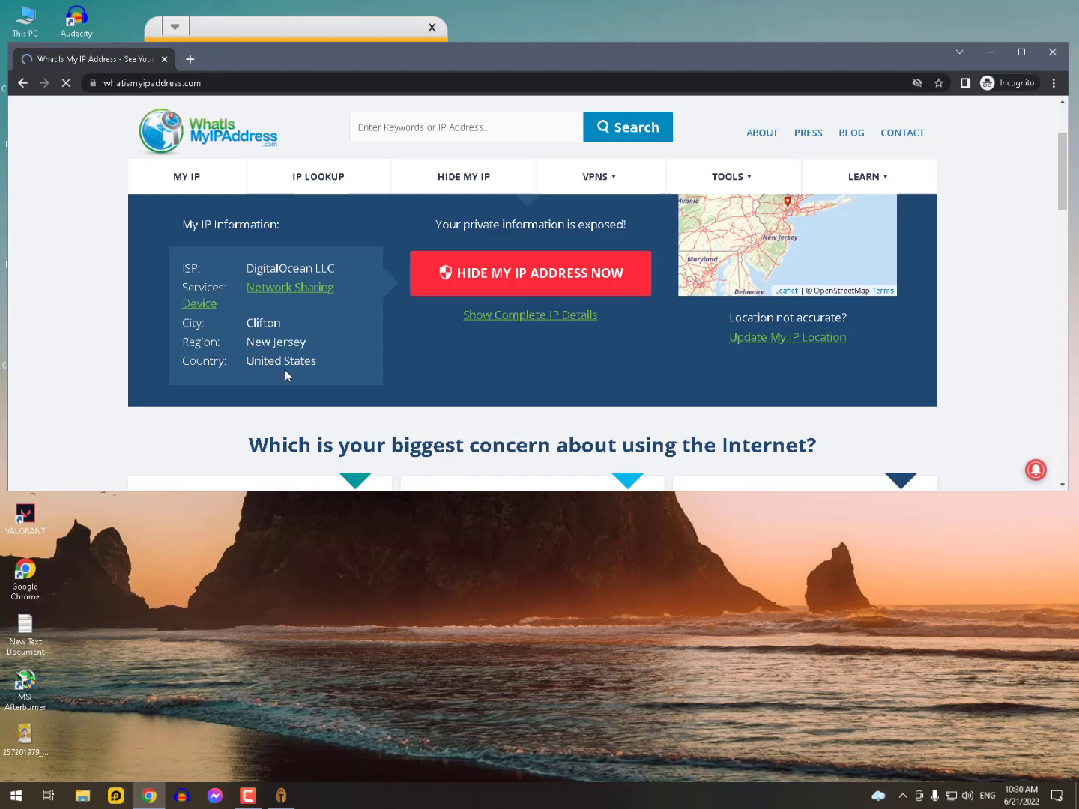
click(364, 140)
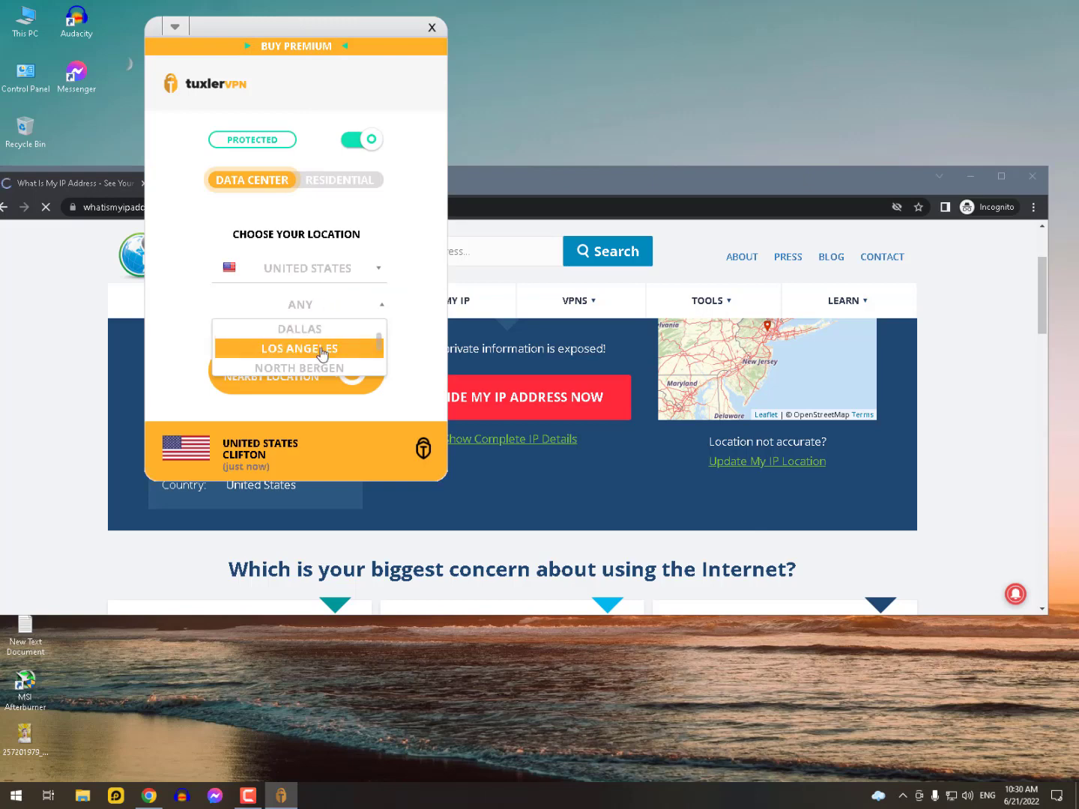
click(299, 348)
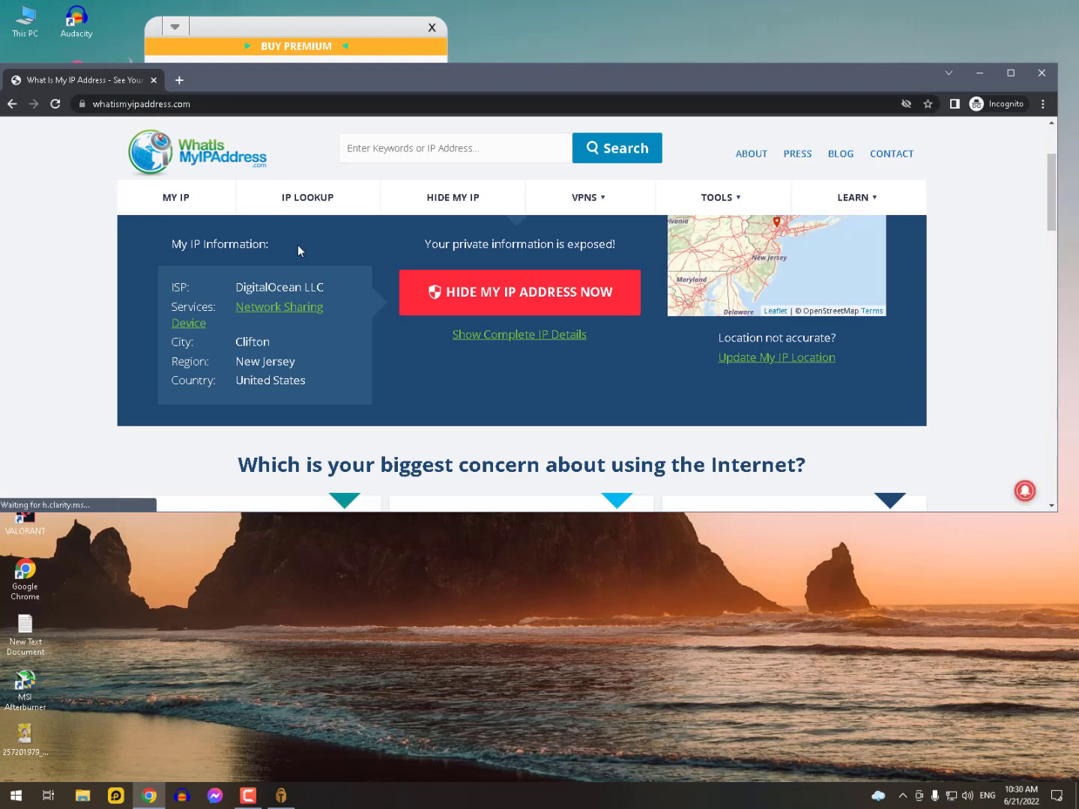
click(173, 105)
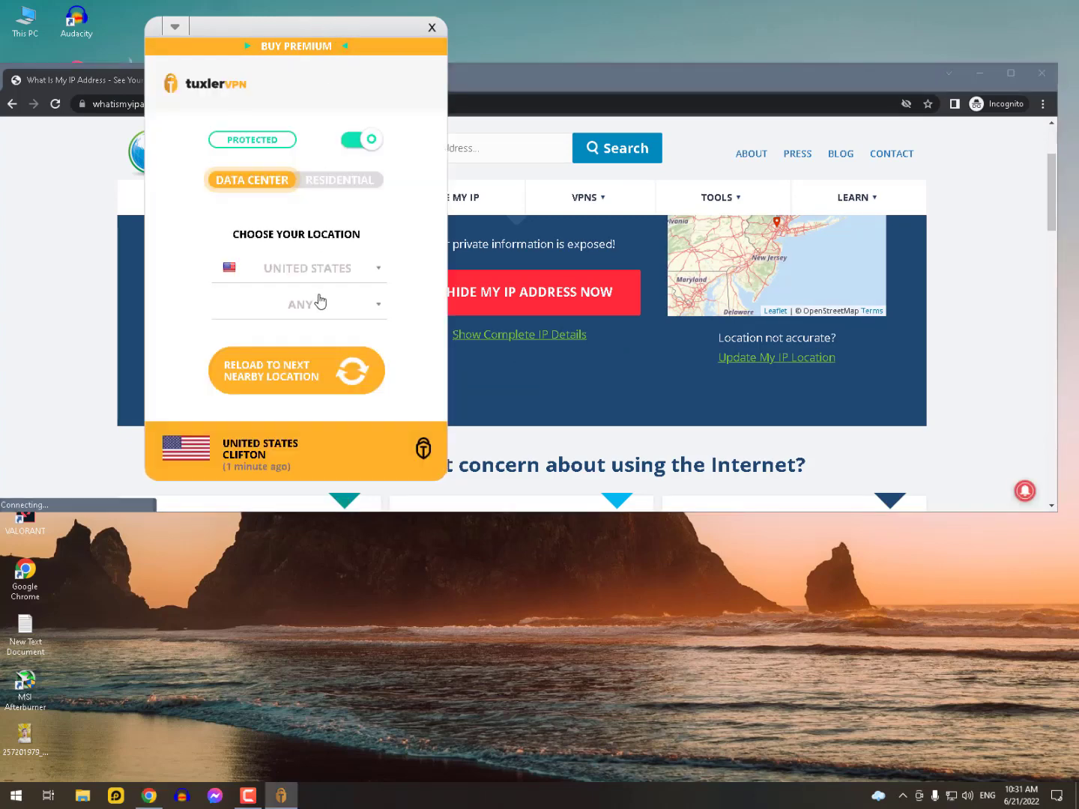
click(300, 304)
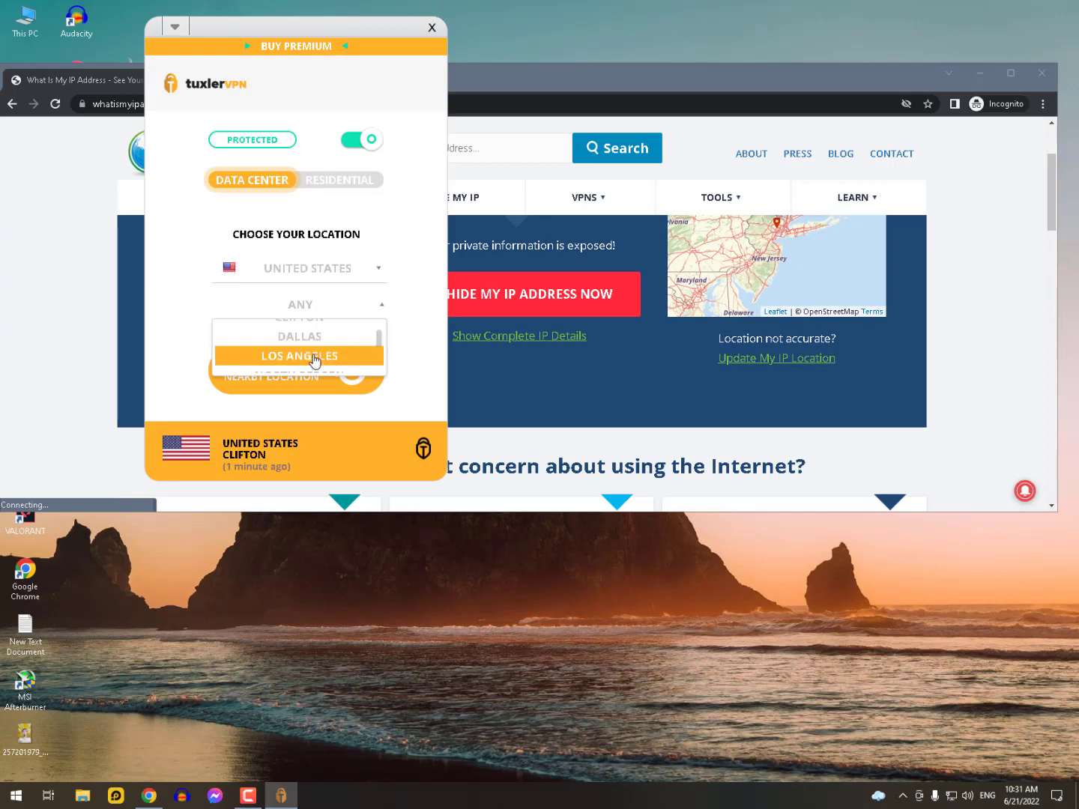
click(299, 356)
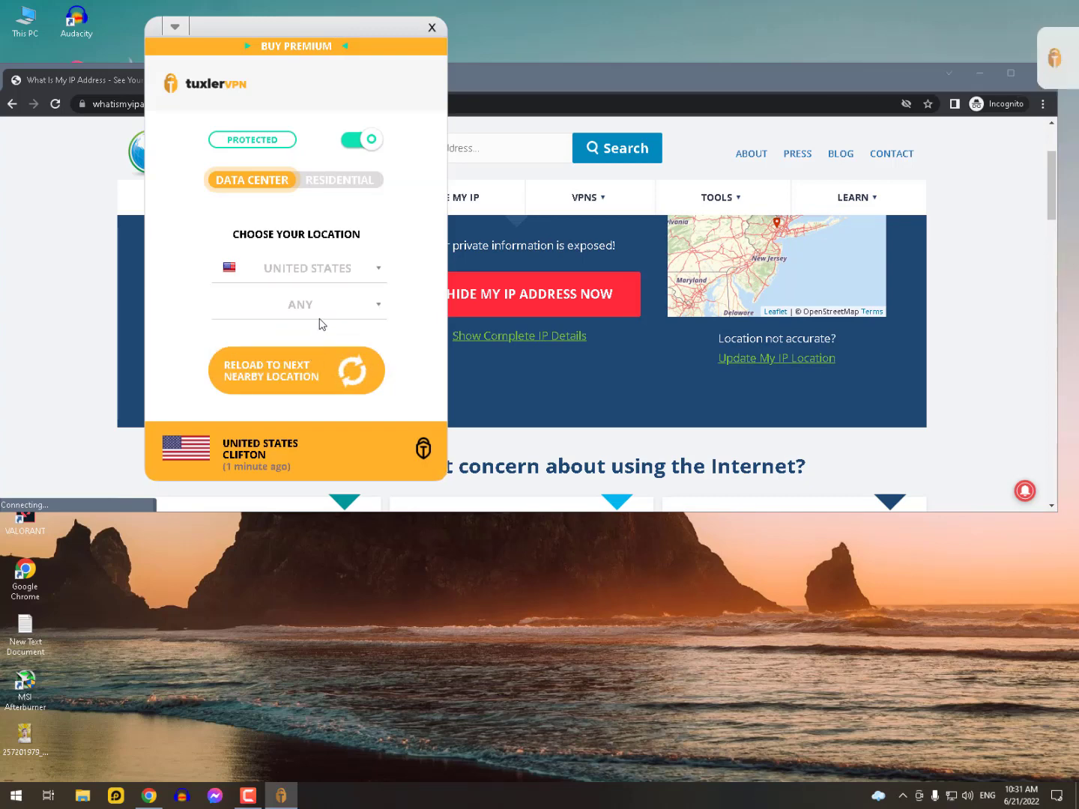
click(326, 304)
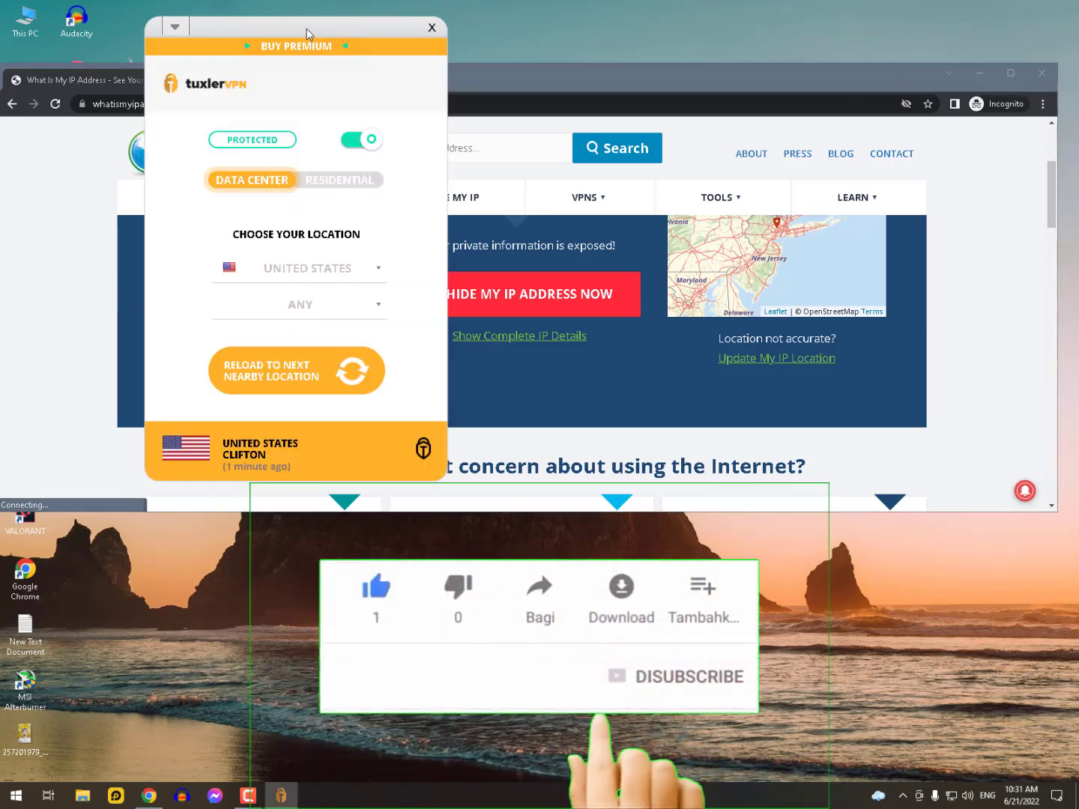
click(299, 267)
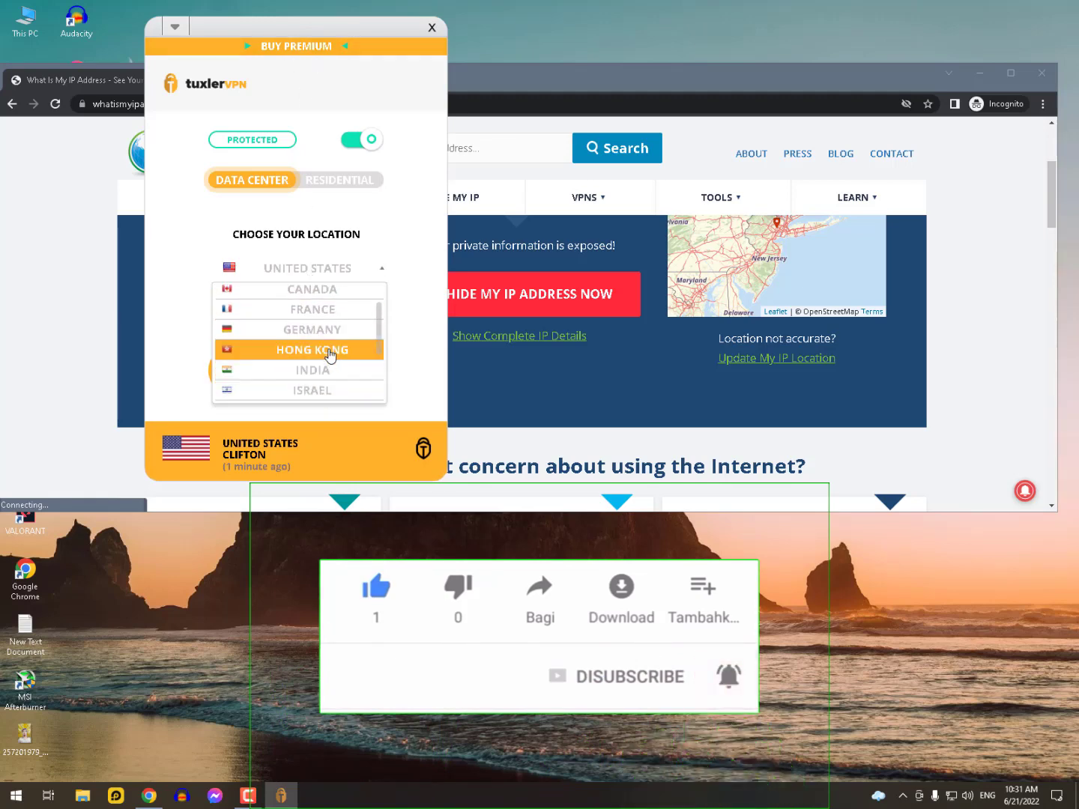
scroll(down, 3)
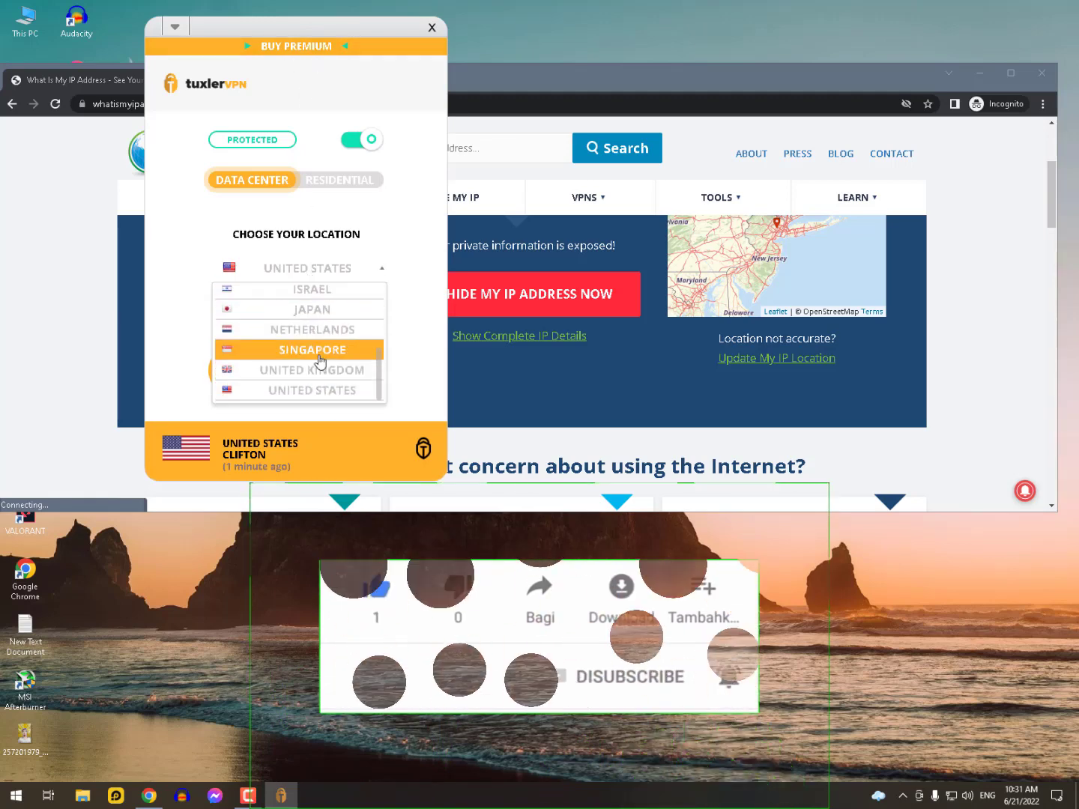